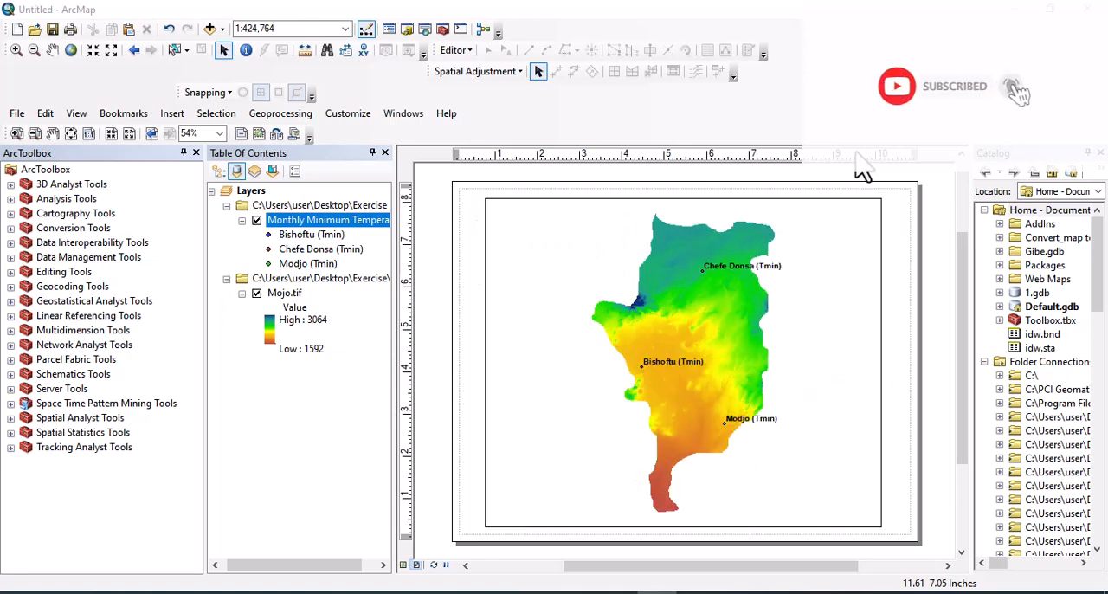
{"action": "mouse_move", "coordinate": [593, 320]}
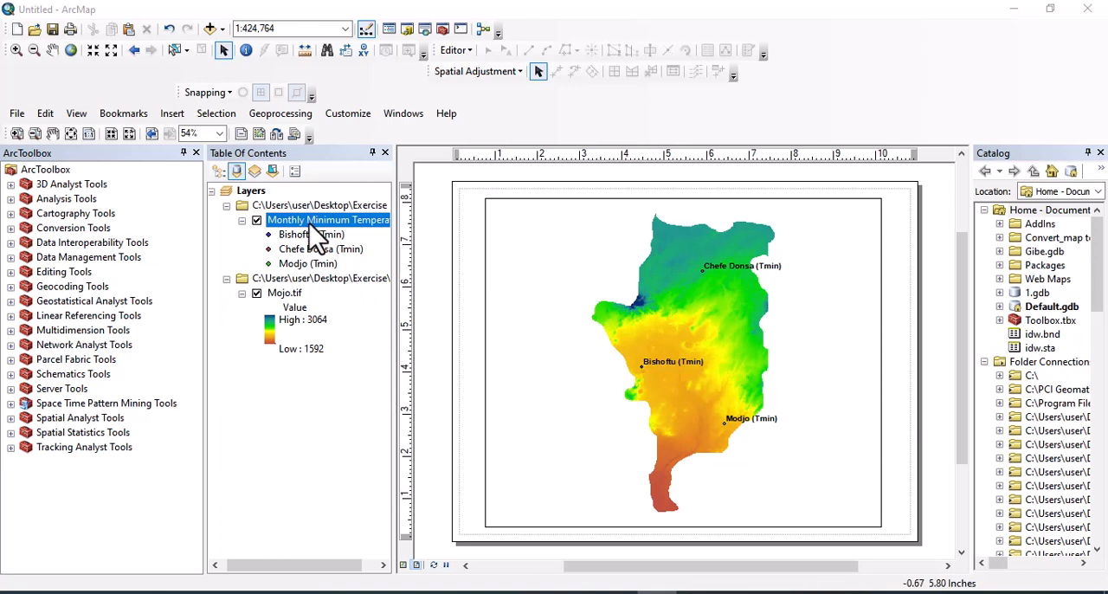
{"action": "mouse_move", "coordinate": [343, 256]}
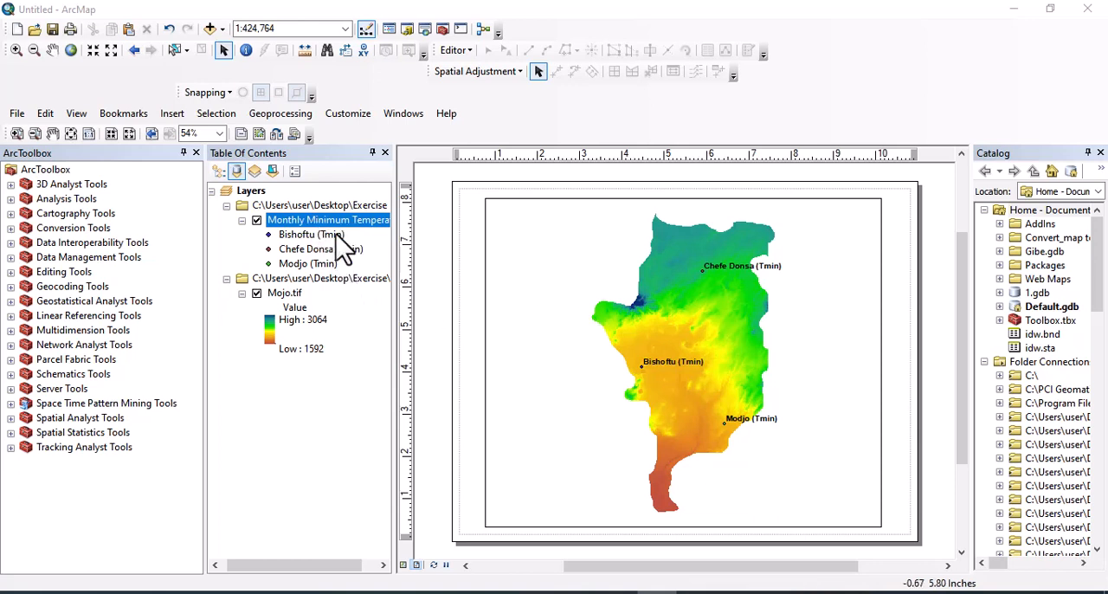
{"action": "mouse_move", "coordinate": [303, 255]}
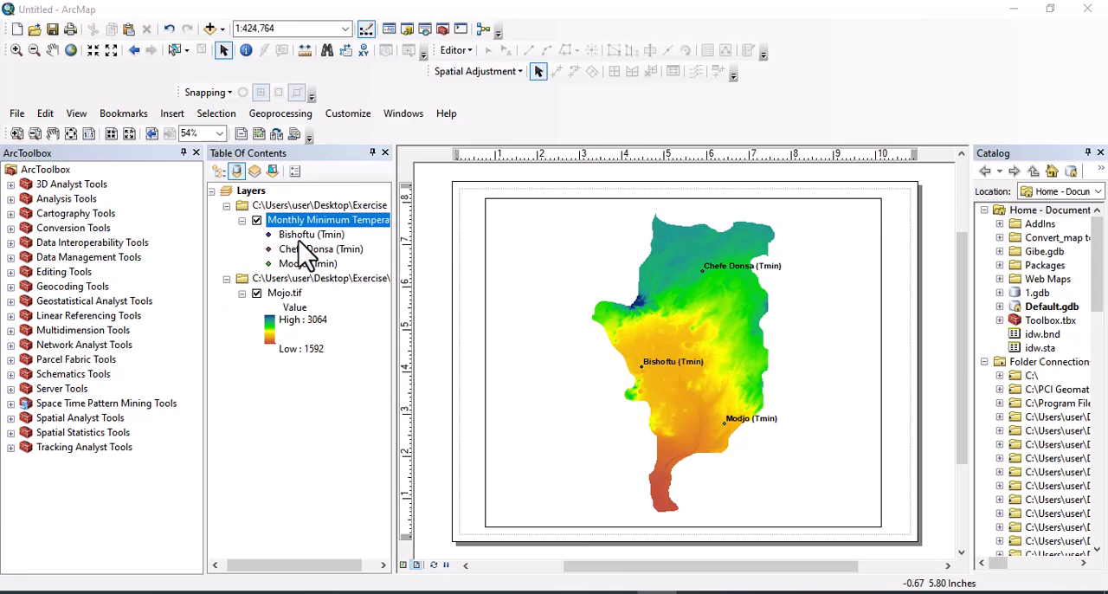
{"action": "mouse_move", "coordinate": [321, 286]}
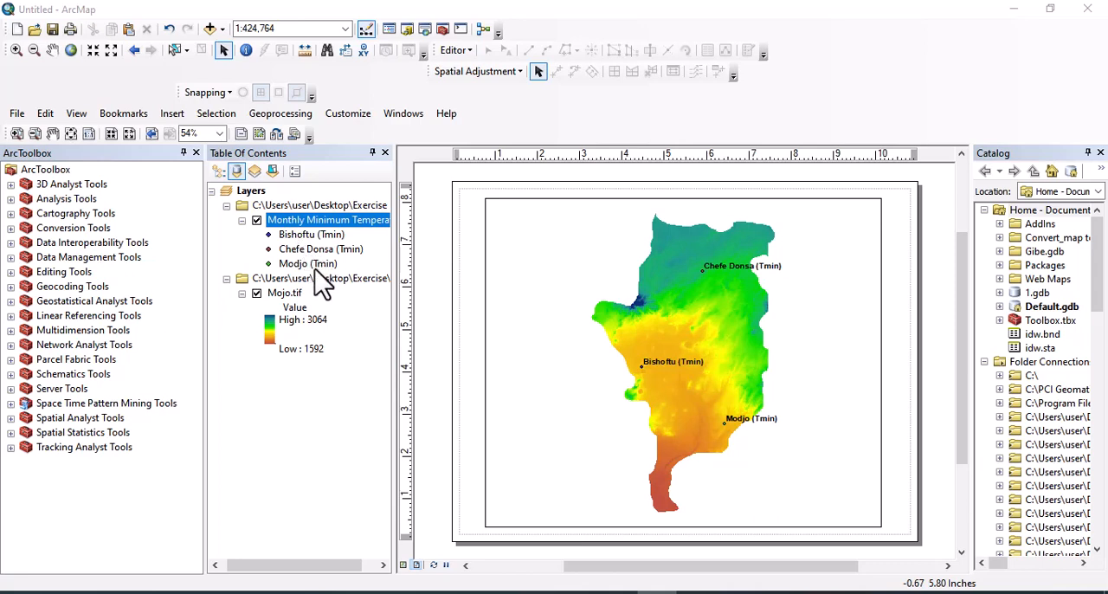
{"action": "mouse_move", "coordinate": [353, 338]}
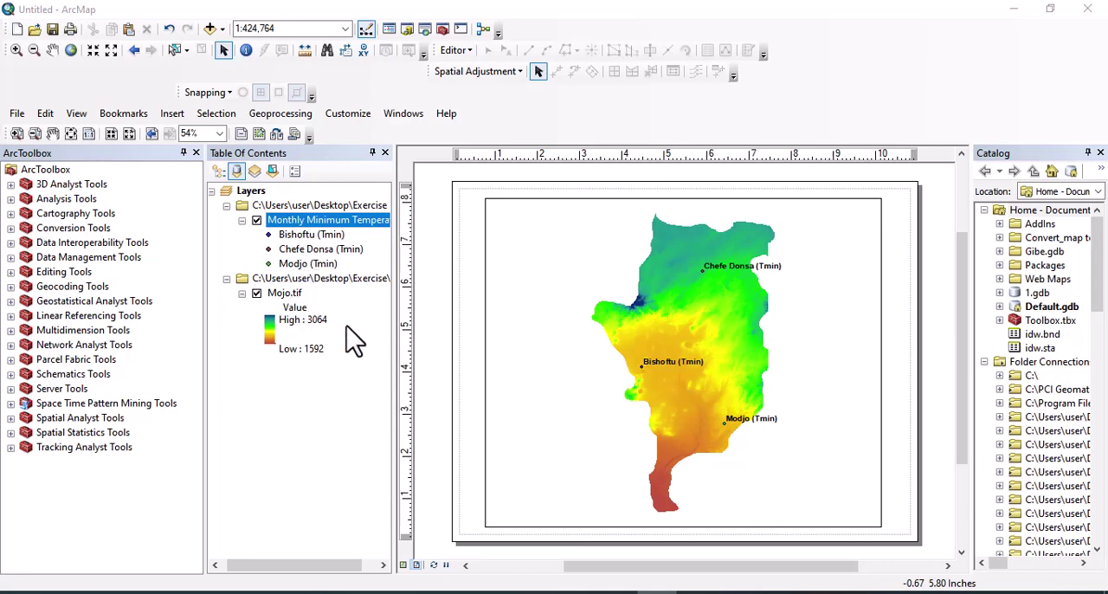
Step: Open the weather station layer's properties and pick Charts on the Symbology tab
{"action": "right_click", "coordinate": [327, 219]}
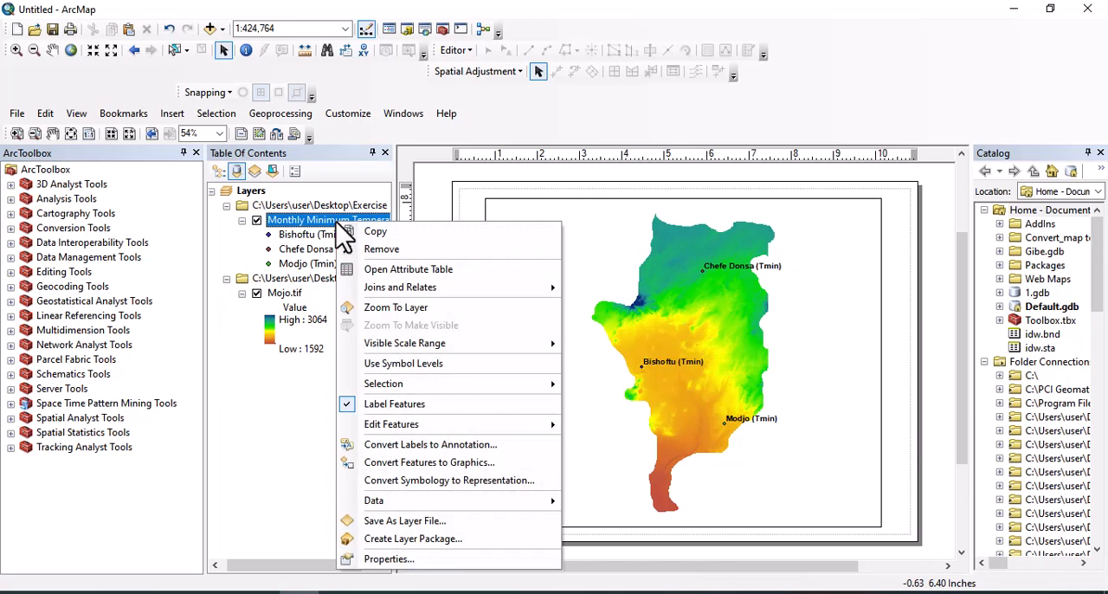
{"action": "mouse_move", "coordinate": [390, 558]}
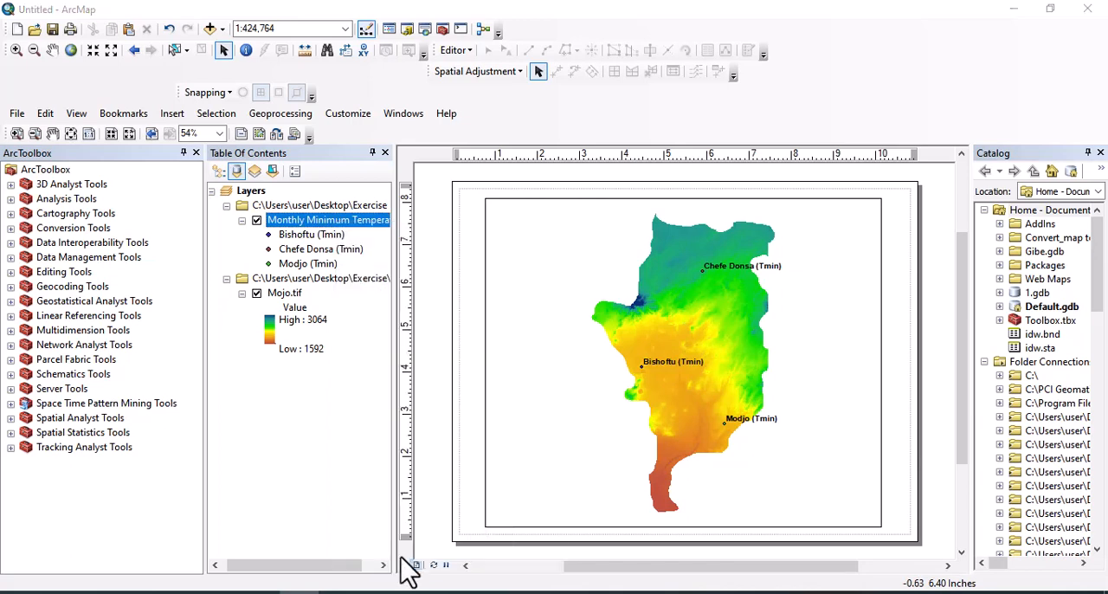
{"action": "double_click", "coordinate": [327, 219]}
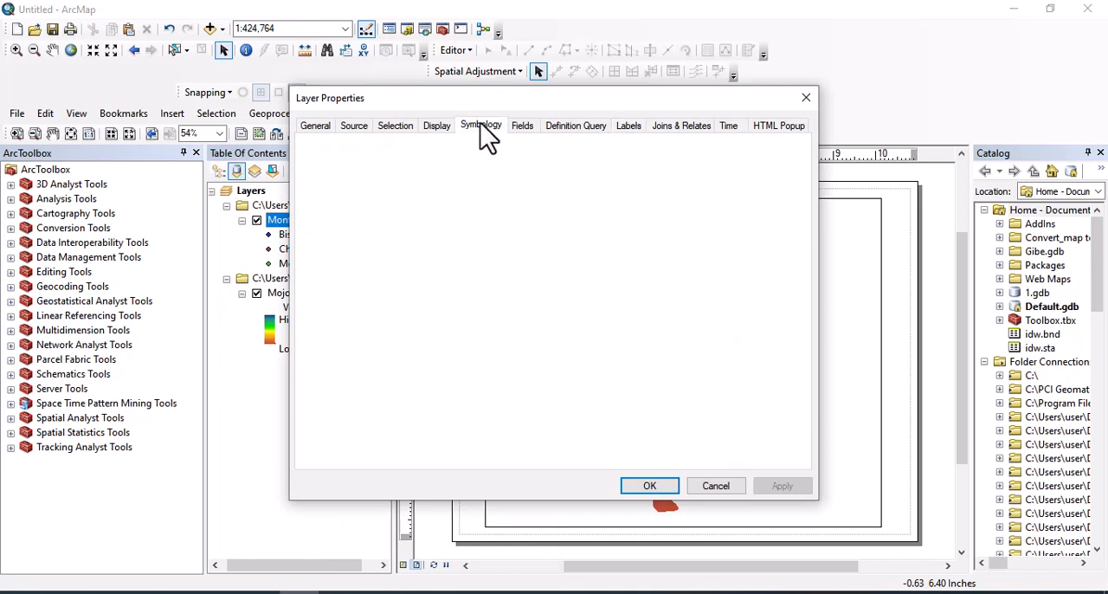
{"action": "left_click", "coordinate": [482, 125]}
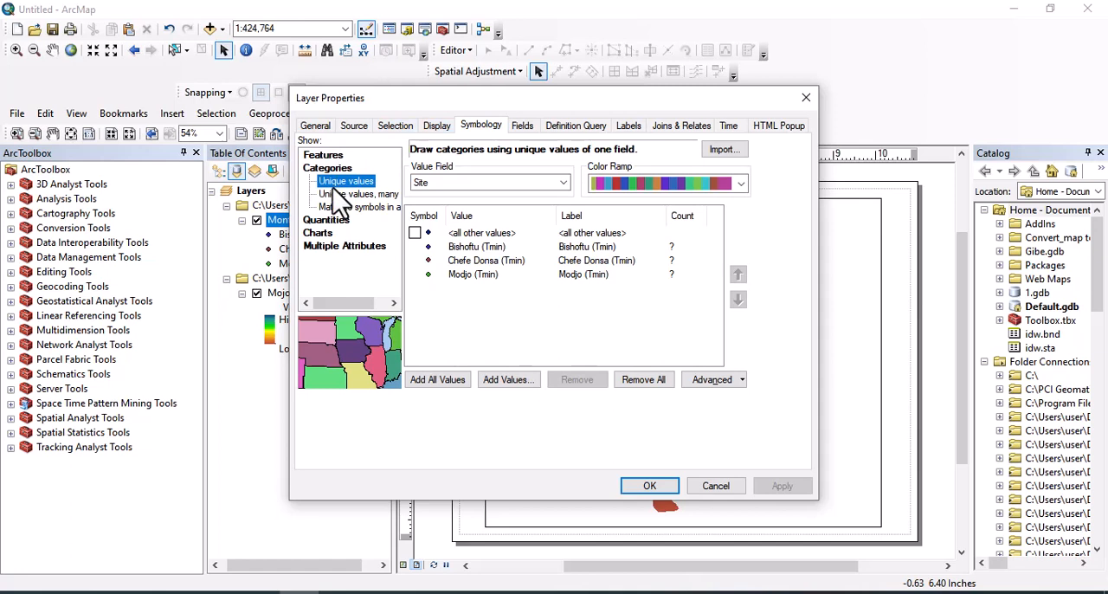
{"action": "mouse_move", "coordinate": [338, 246]}
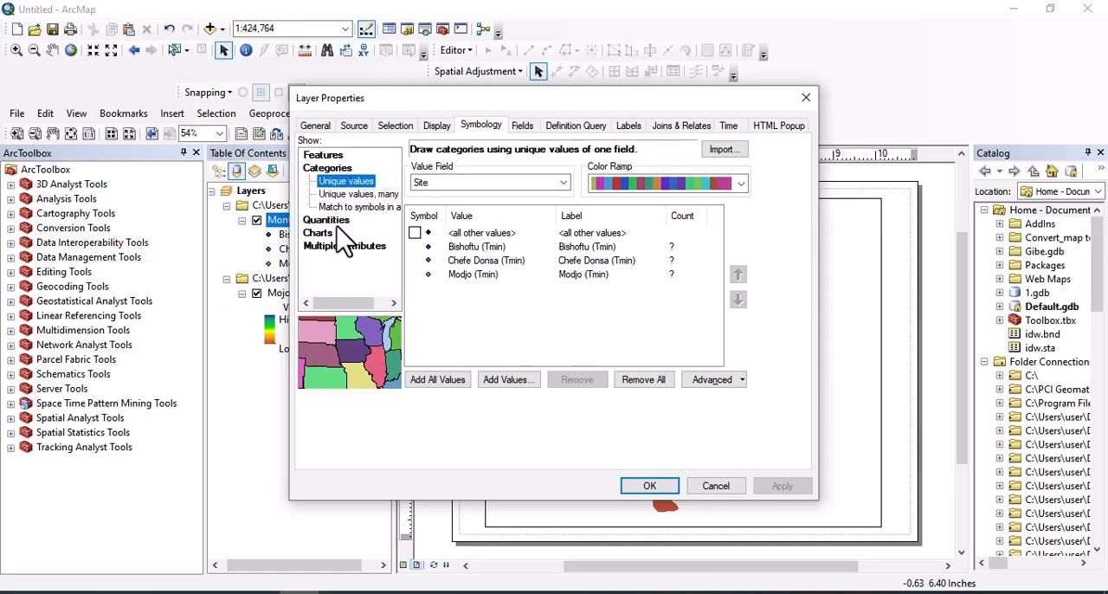
{"action": "mouse_move", "coordinate": [353, 267]}
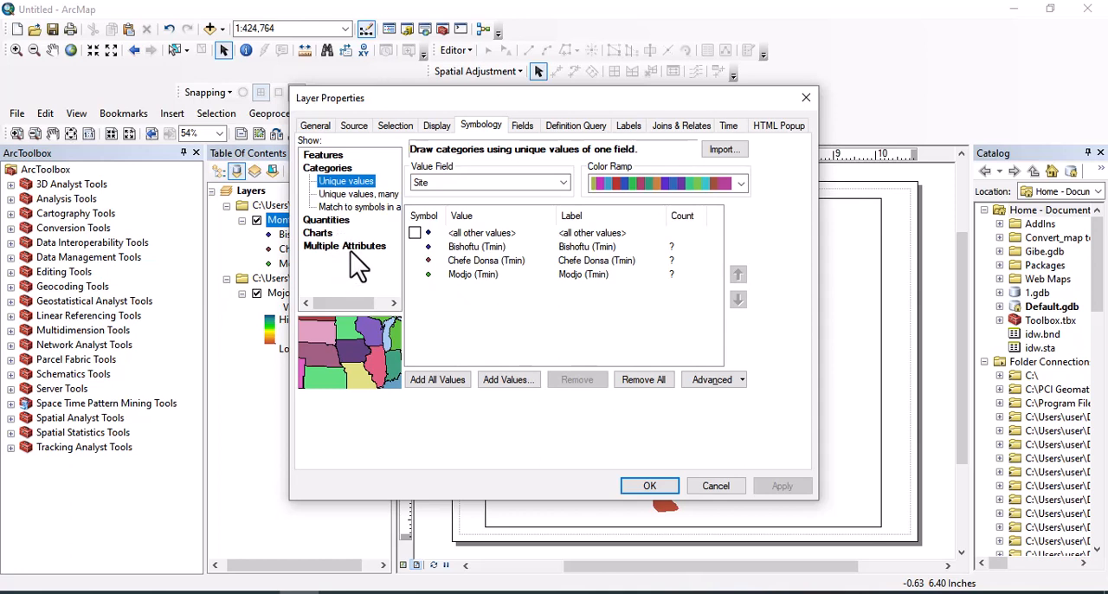
{"action": "left_click", "coordinate": [325, 206]}
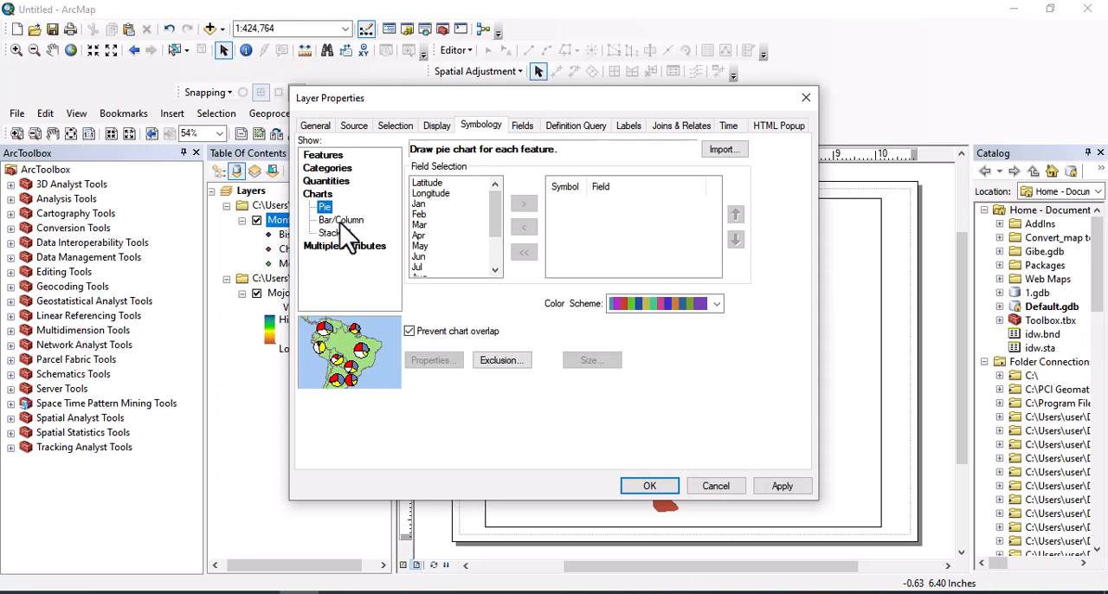
{"action": "mouse_move", "coordinate": [338, 260]}
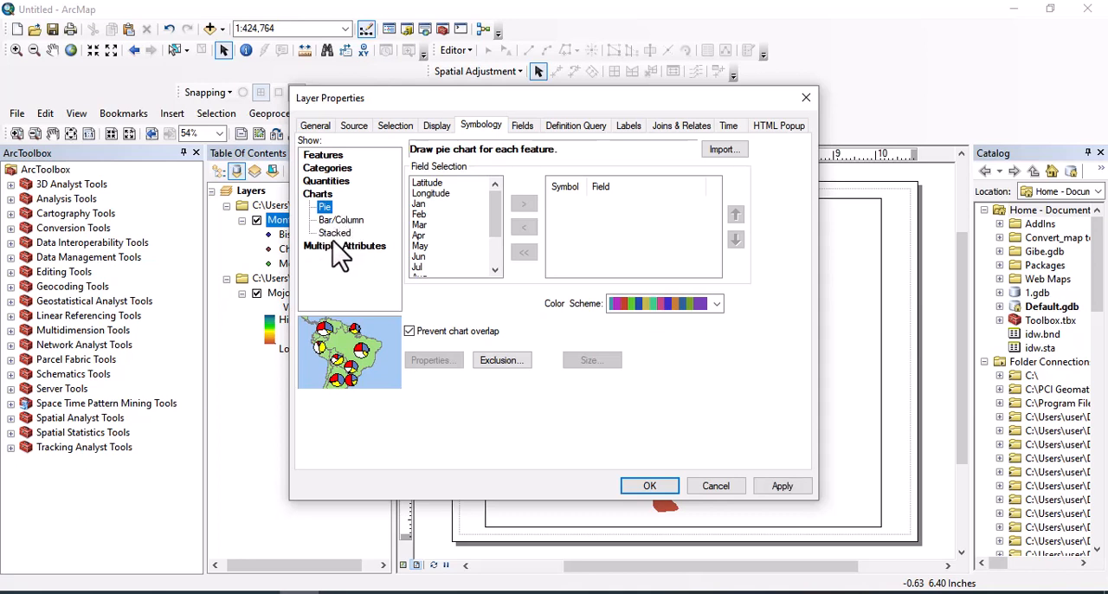
{"action": "mouse_move", "coordinate": [347, 260]}
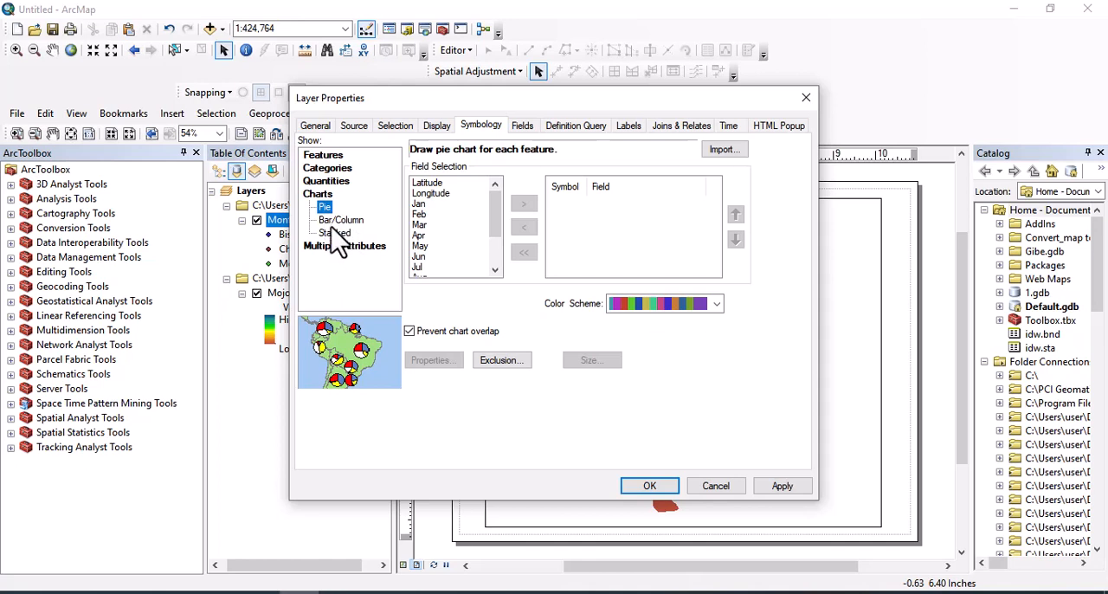
{"action": "mouse_move", "coordinate": [331, 212]}
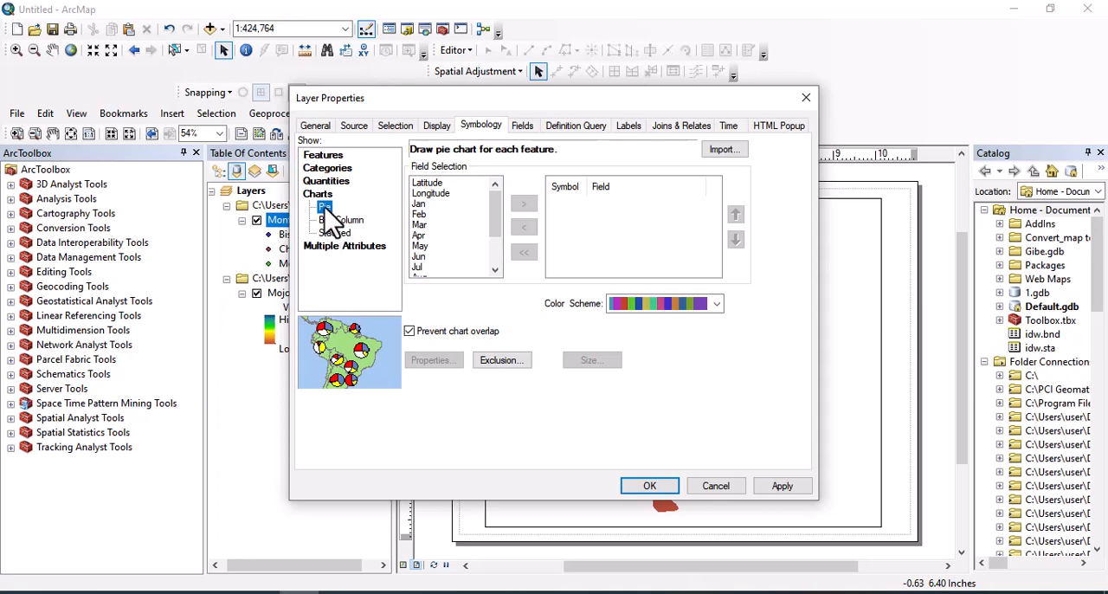
Step: Chart all twelve monthly fields, Jan to Dec, as pies and apply to the map
{"action": "left_click", "coordinate": [419, 203]}
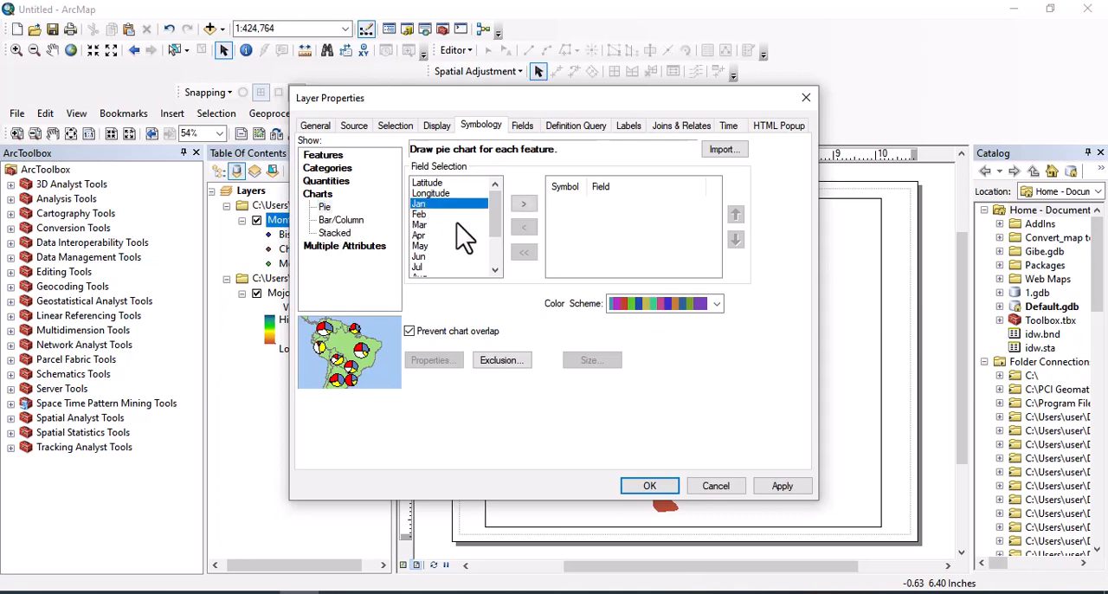
{"action": "scroll", "scroll_direction": "down", "scroll_amount": 3}
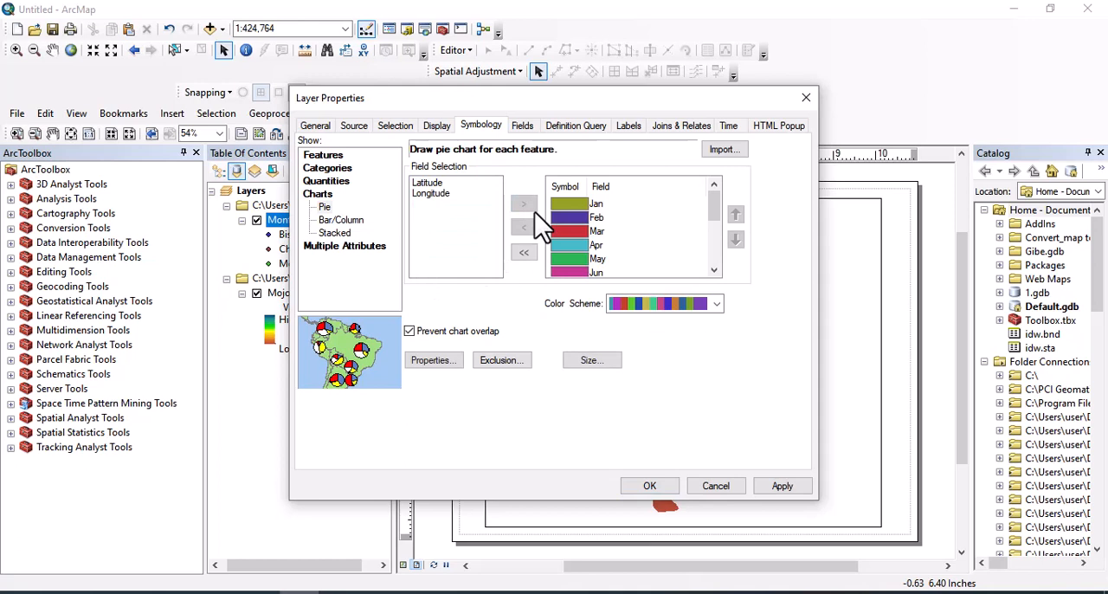
{"action": "mouse_move", "coordinate": [602, 267]}
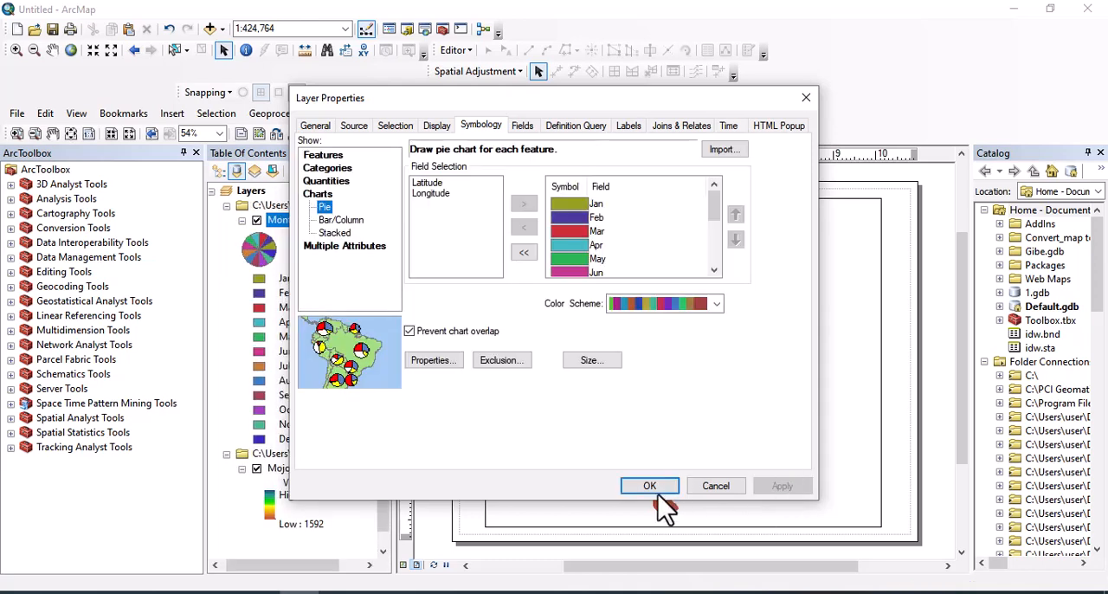
{"action": "left_click", "coordinate": [649, 485]}
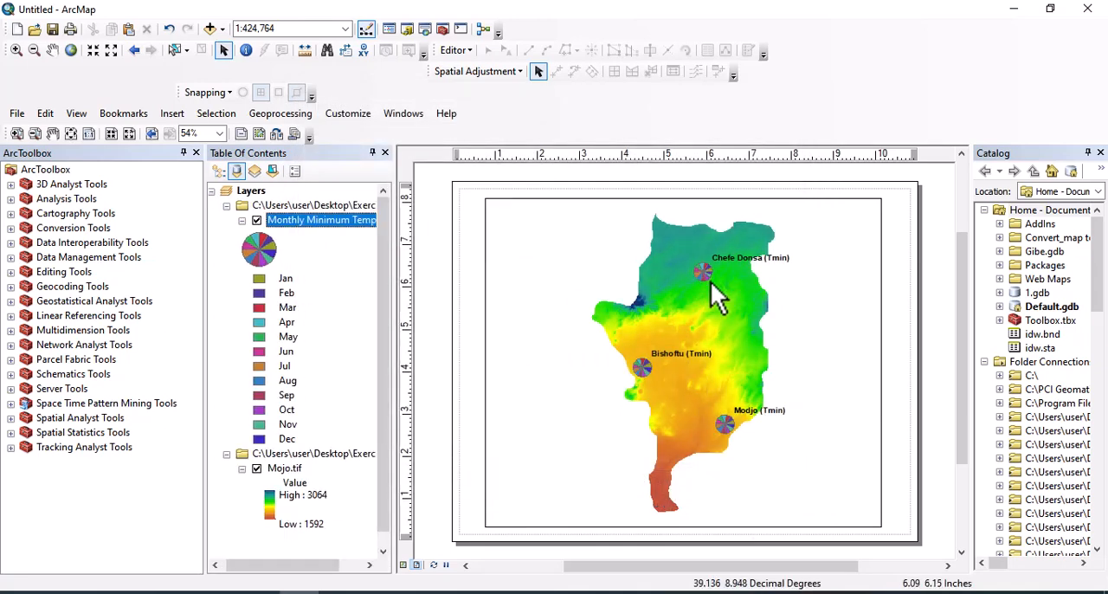
{"action": "mouse_move", "coordinate": [711, 287]}
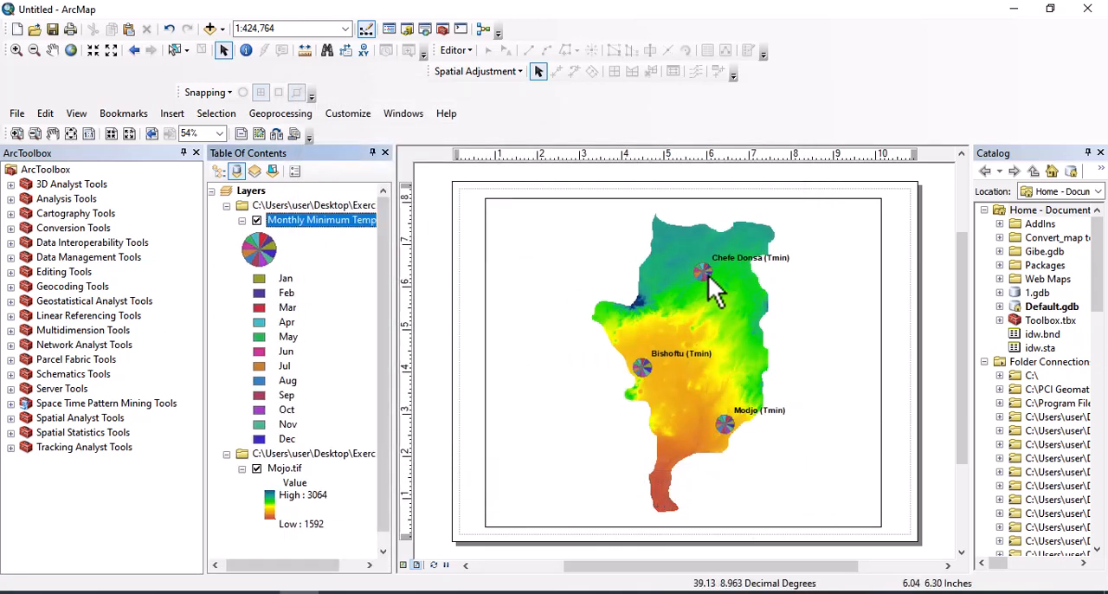
{"action": "mouse_move", "coordinate": [722, 294]}
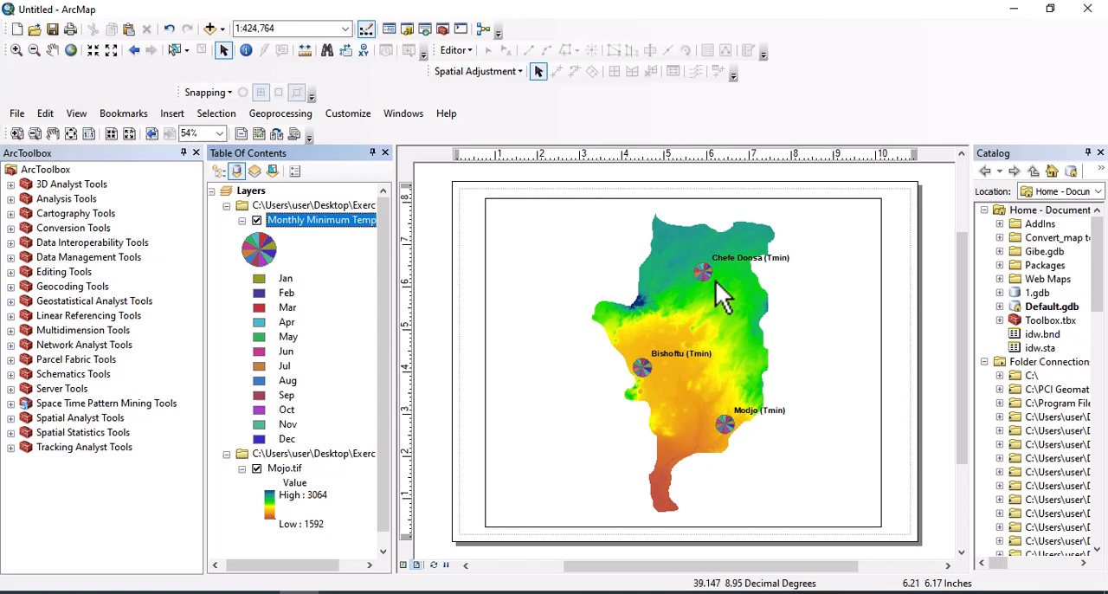
{"action": "mouse_move", "coordinate": [742, 286]}
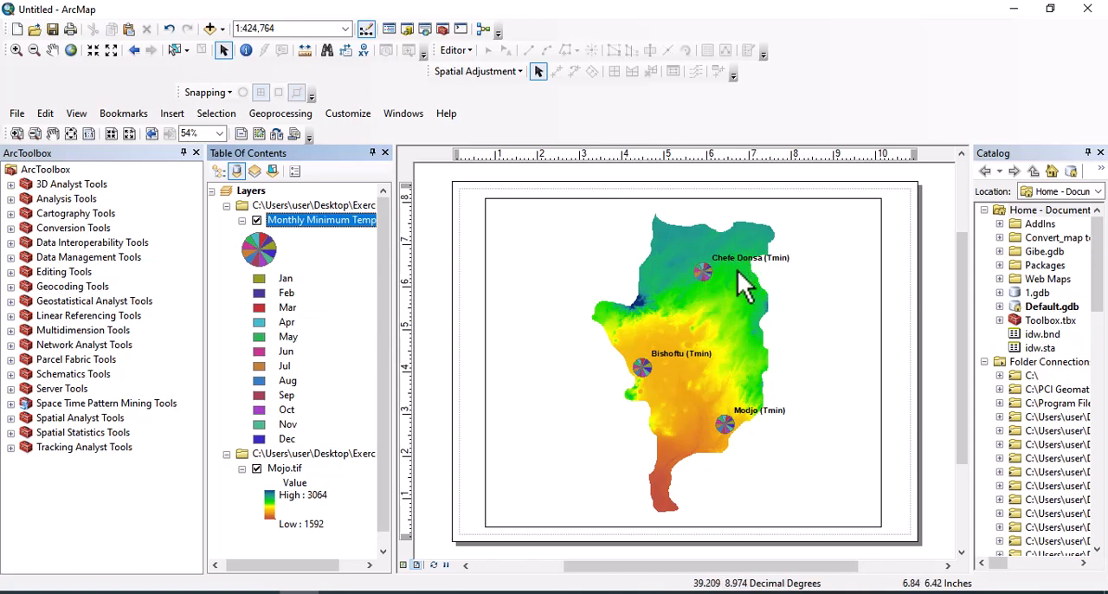
{"action": "mouse_move", "coordinate": [747, 286]}
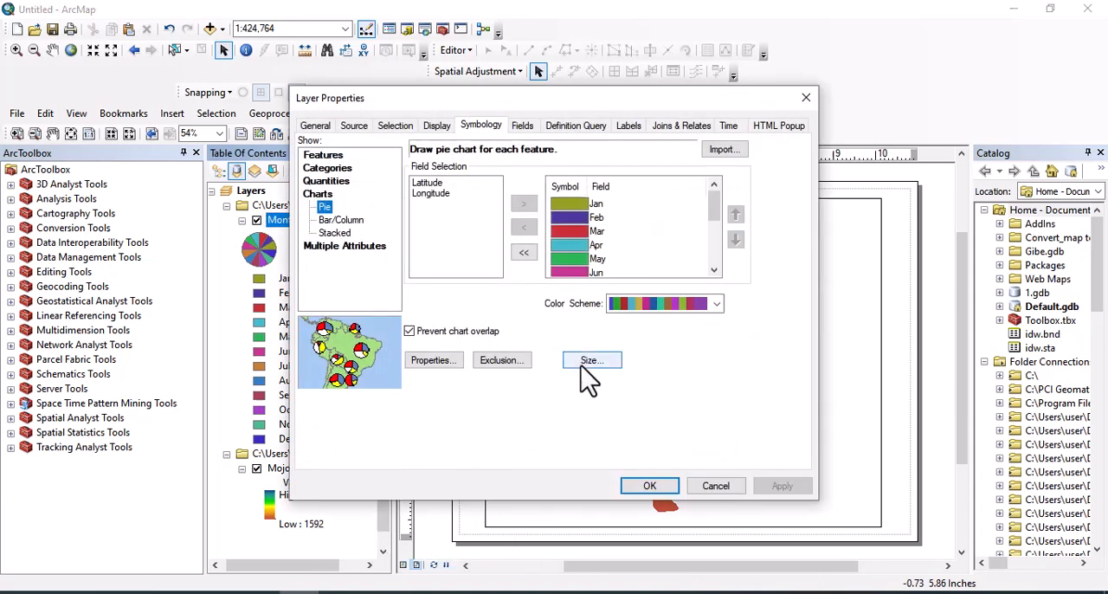
Step: Raise the fixed pie chart size from 32 to 35 points
{"action": "left_click", "coordinate": [591, 360]}
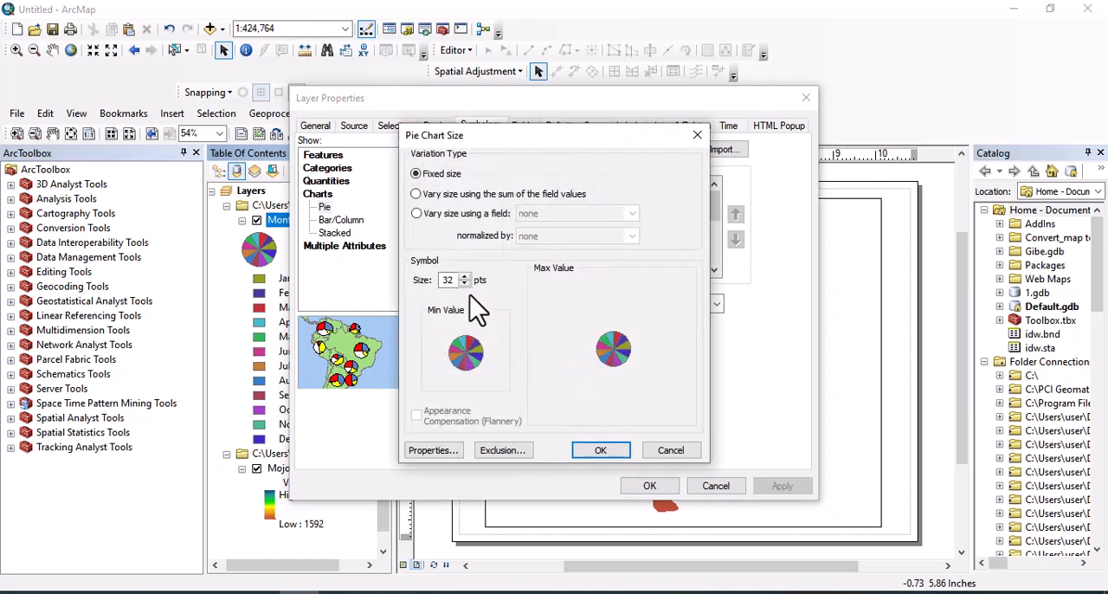
{"action": "triple_click", "coordinate": [447, 280]}
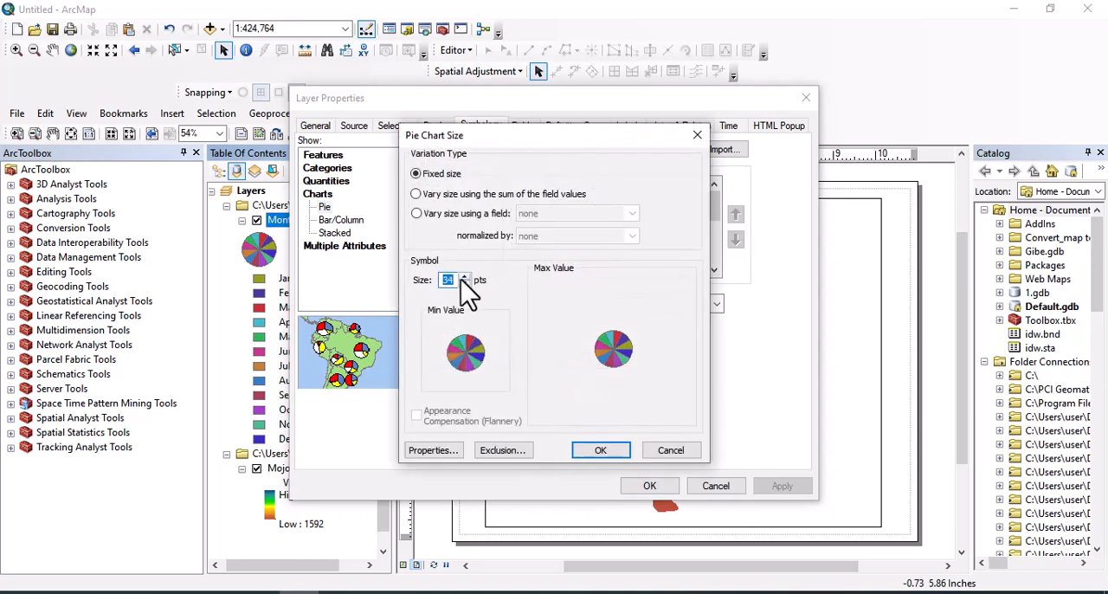
{"action": "left_click", "coordinate": [465, 275]}
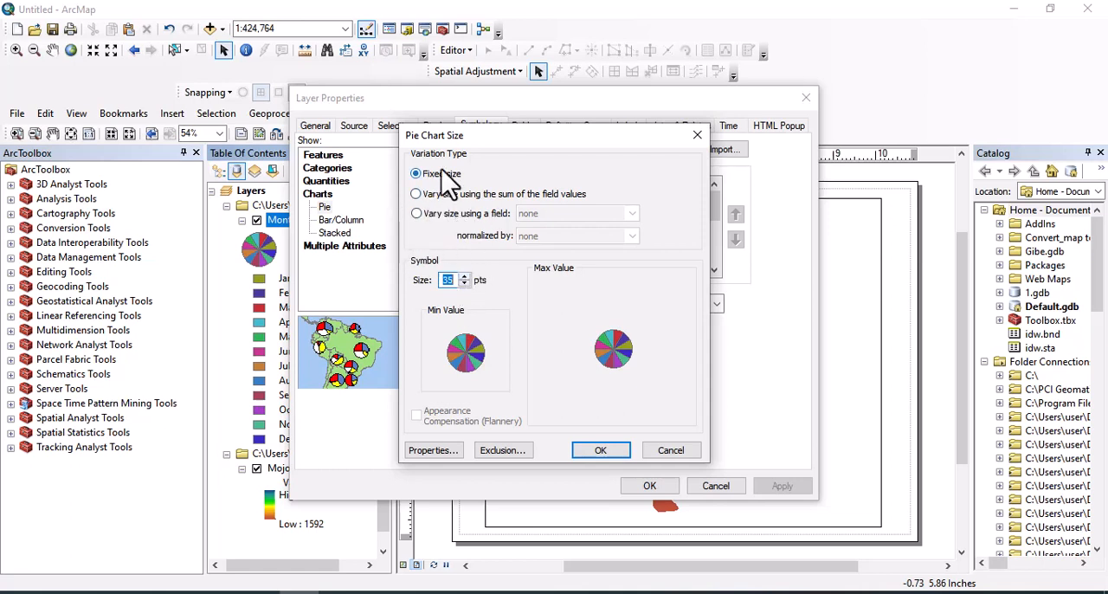
{"action": "mouse_move", "coordinate": [511, 190]}
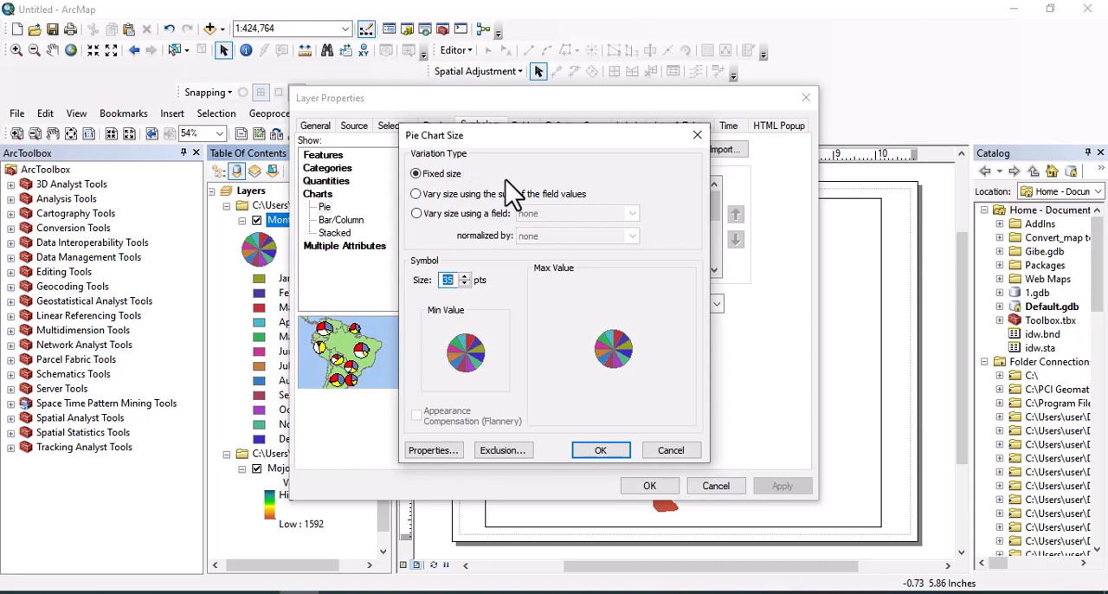
Step: Turn on Display in 3-D for the pie chart symbol and confirm all dialogs
{"action": "left_click", "coordinate": [433, 450]}
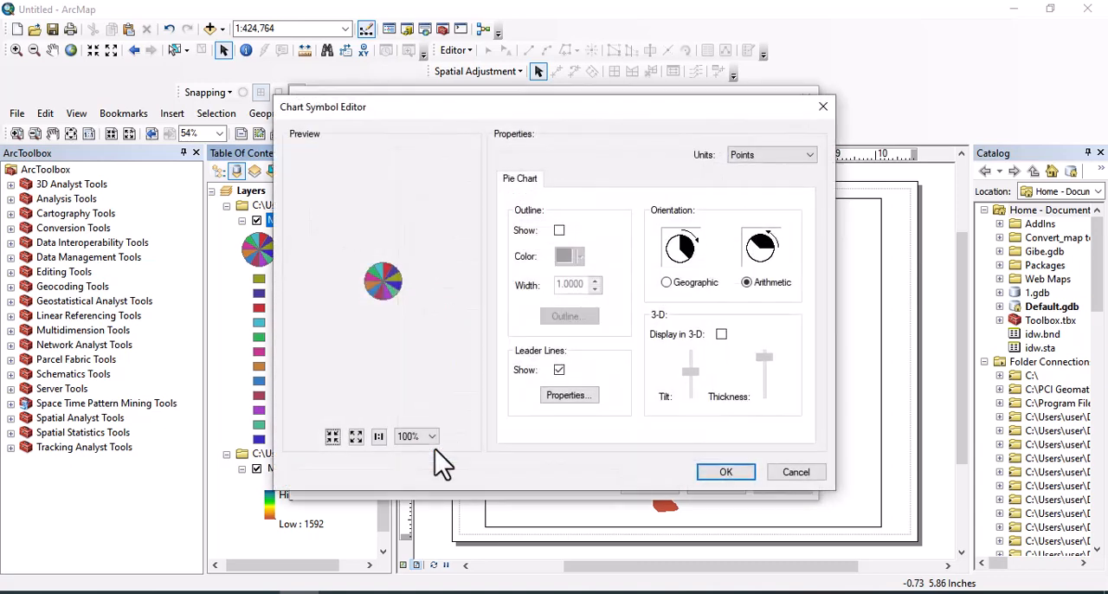
{"action": "mouse_move", "coordinate": [598, 277]}
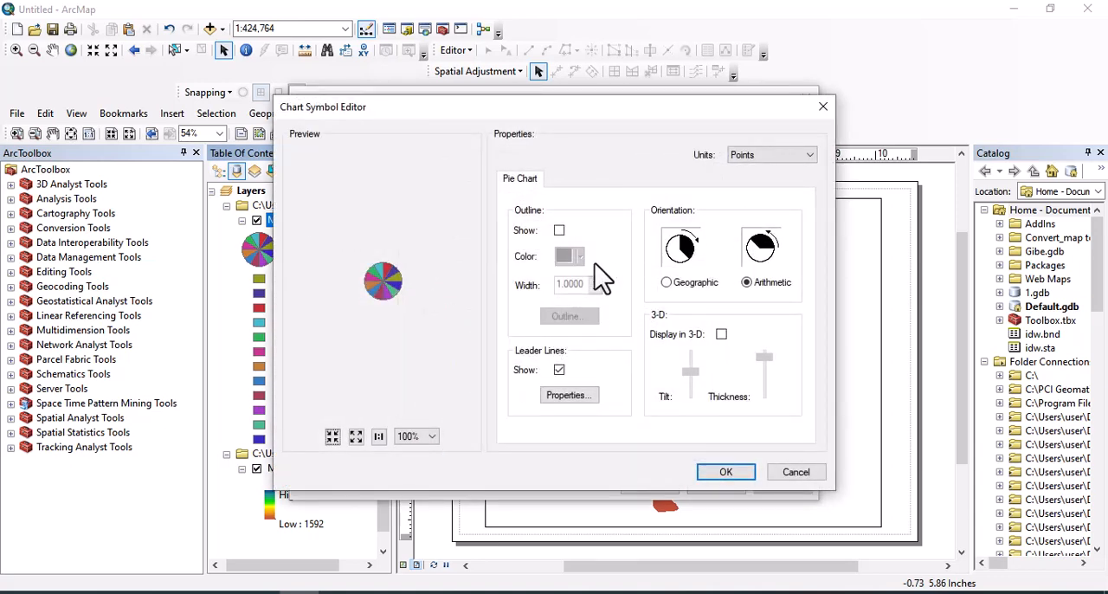
{"action": "mouse_move", "coordinate": [537, 230]}
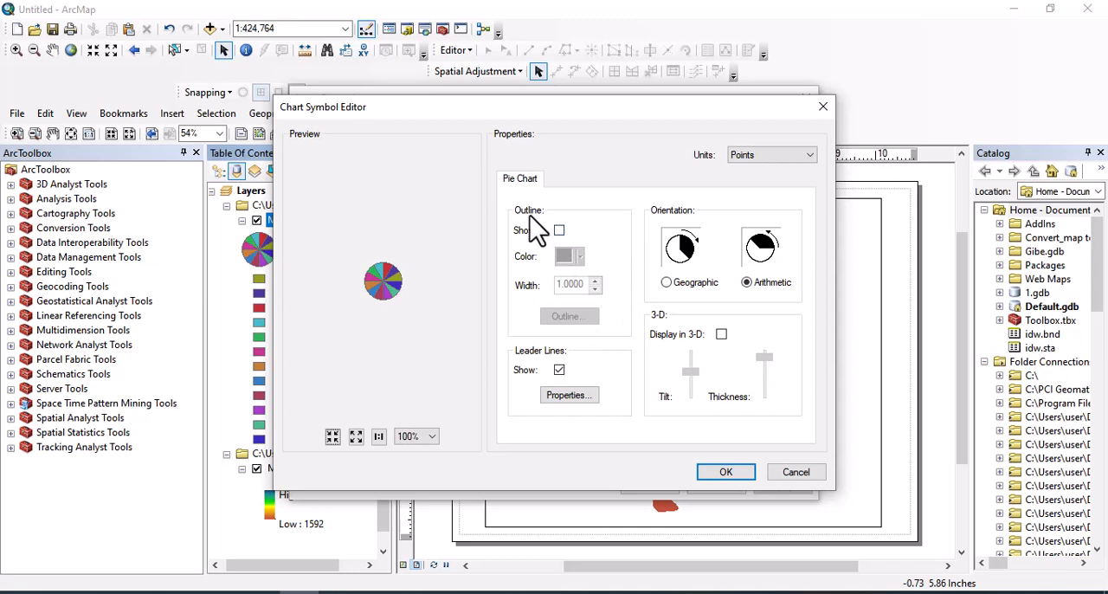
{"action": "mouse_move", "coordinate": [567, 255]}
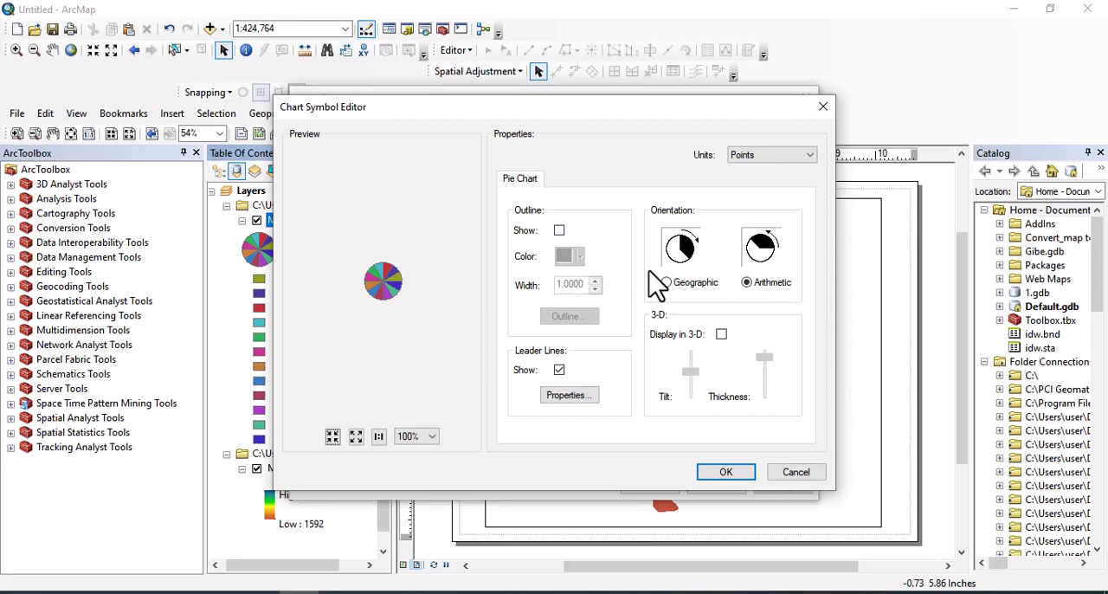
{"action": "mouse_move", "coordinate": [715, 264]}
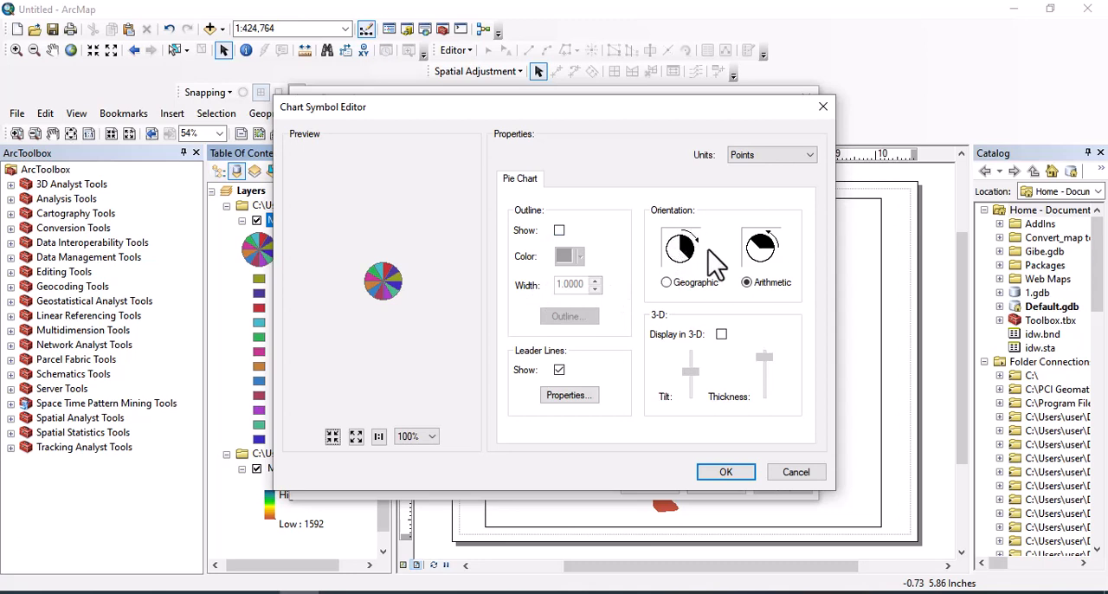
{"action": "mouse_move", "coordinate": [718, 312]}
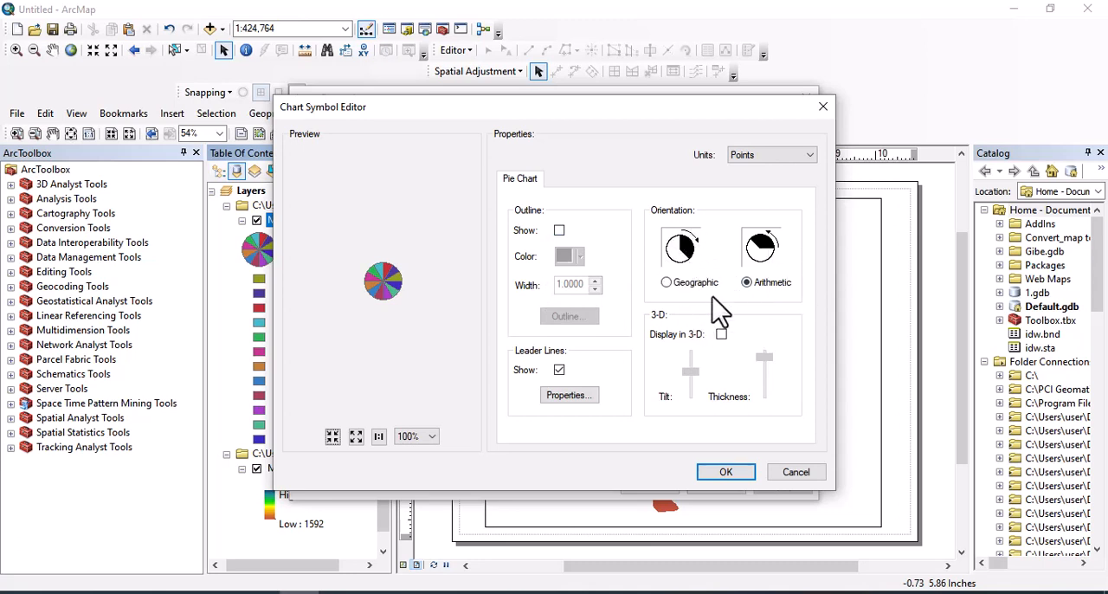
{"action": "mouse_move", "coordinate": [697, 368]}
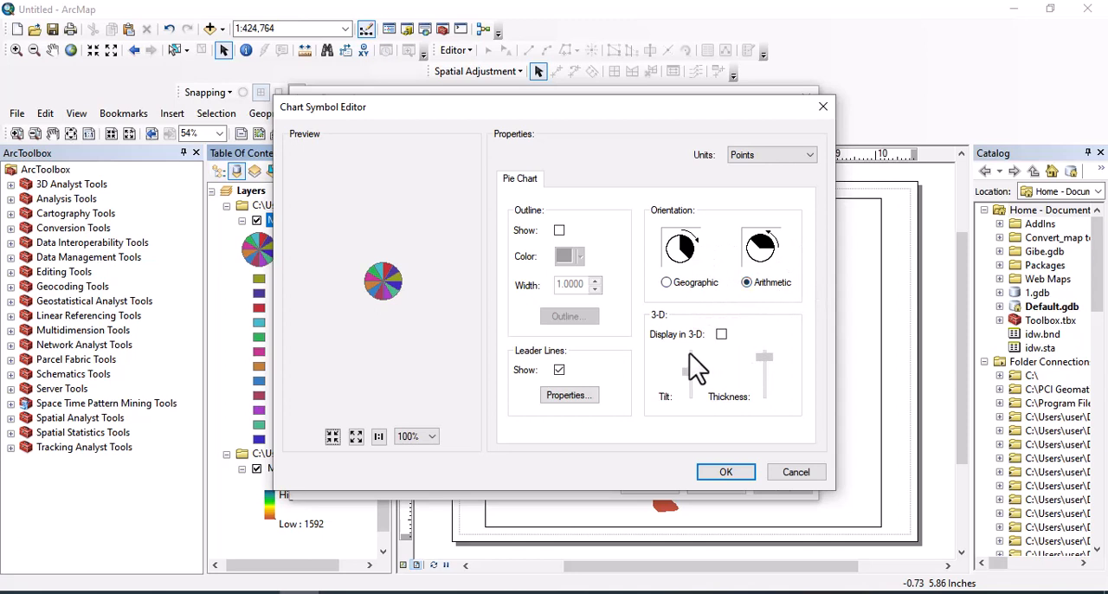
{"action": "mouse_move", "coordinate": [690, 364]}
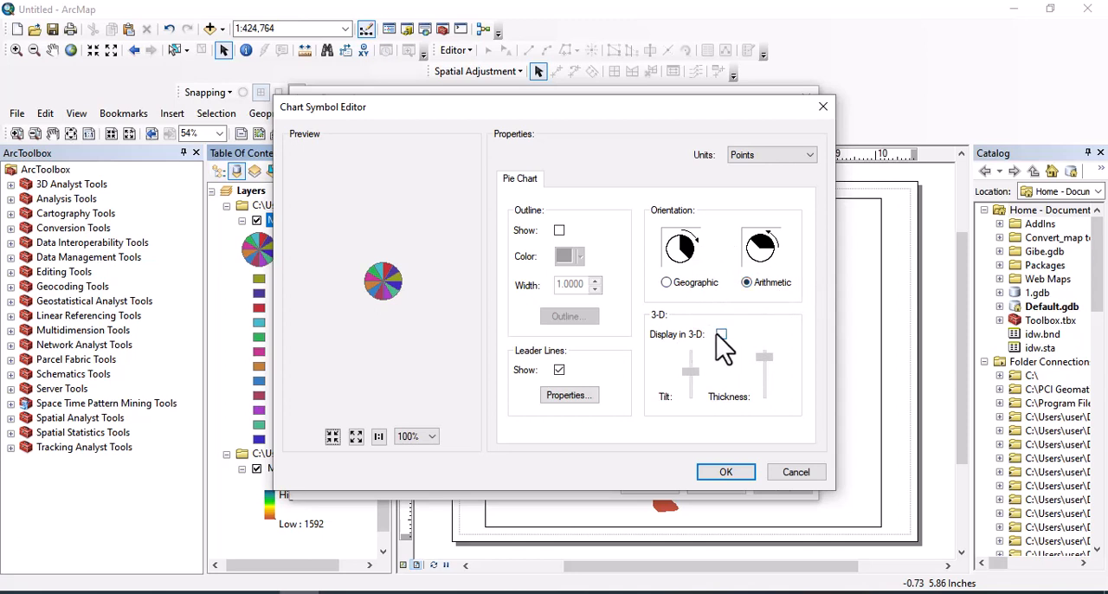
{"action": "left_click", "coordinate": [721, 334]}
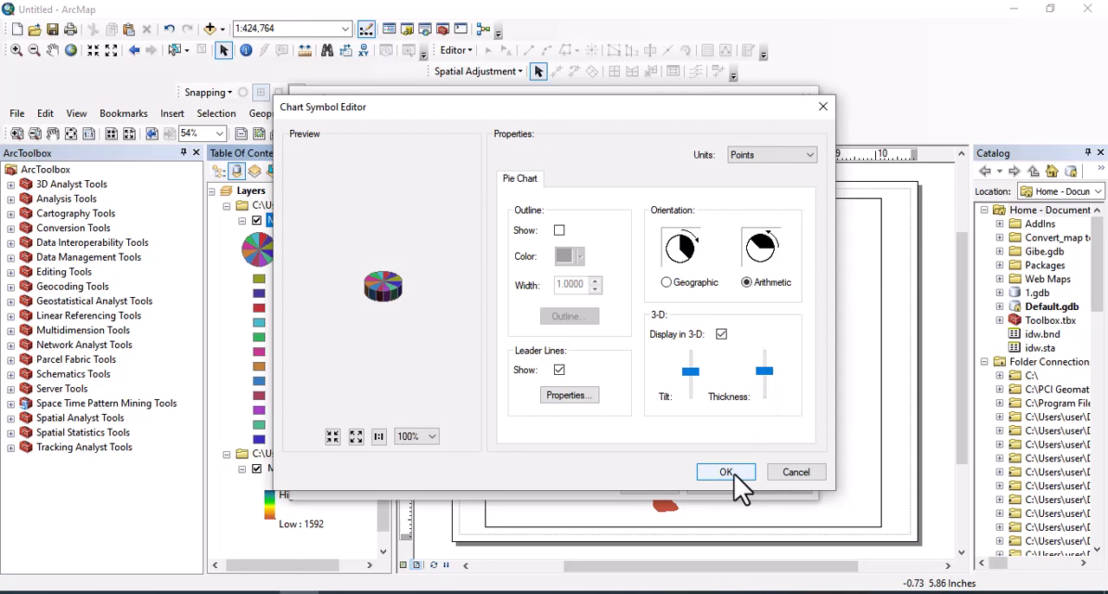
{"action": "left_click", "coordinate": [725, 471]}
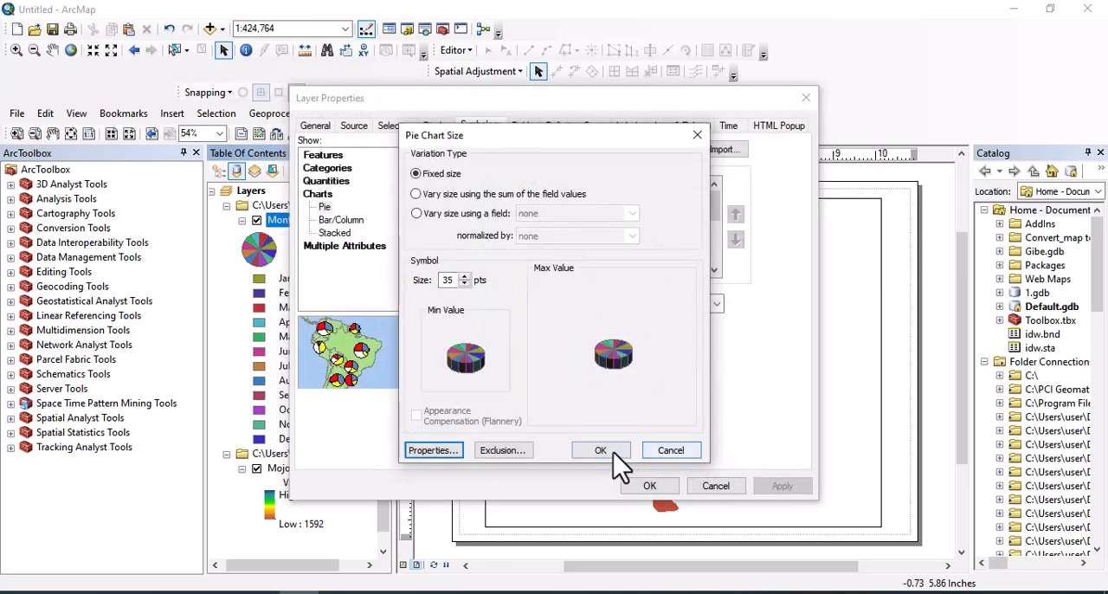
{"action": "left_click", "coordinate": [600, 449]}
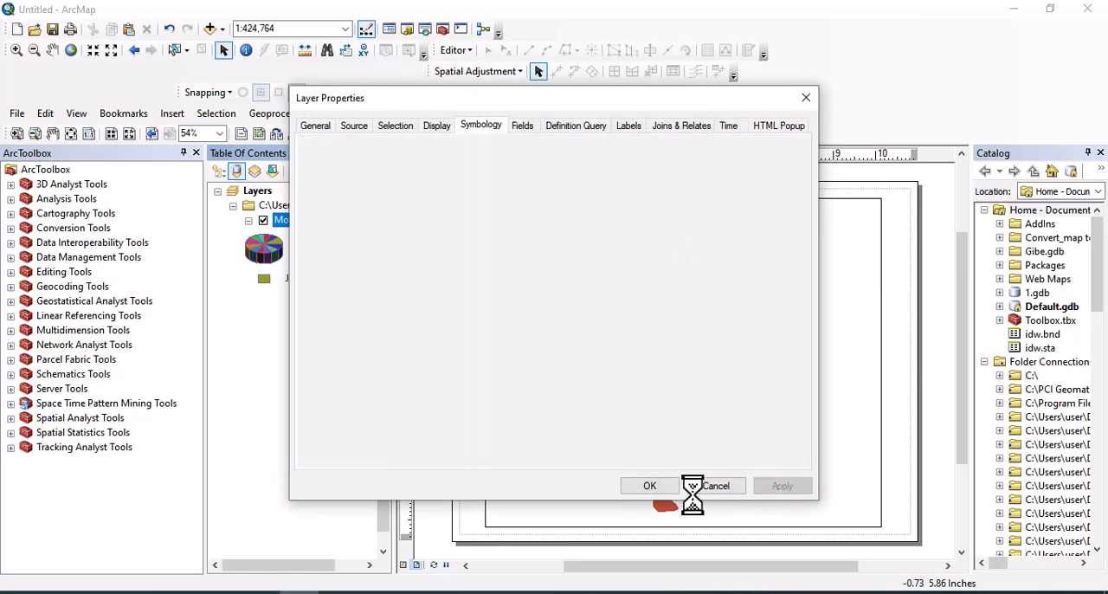
{"action": "left_click", "coordinate": [649, 485]}
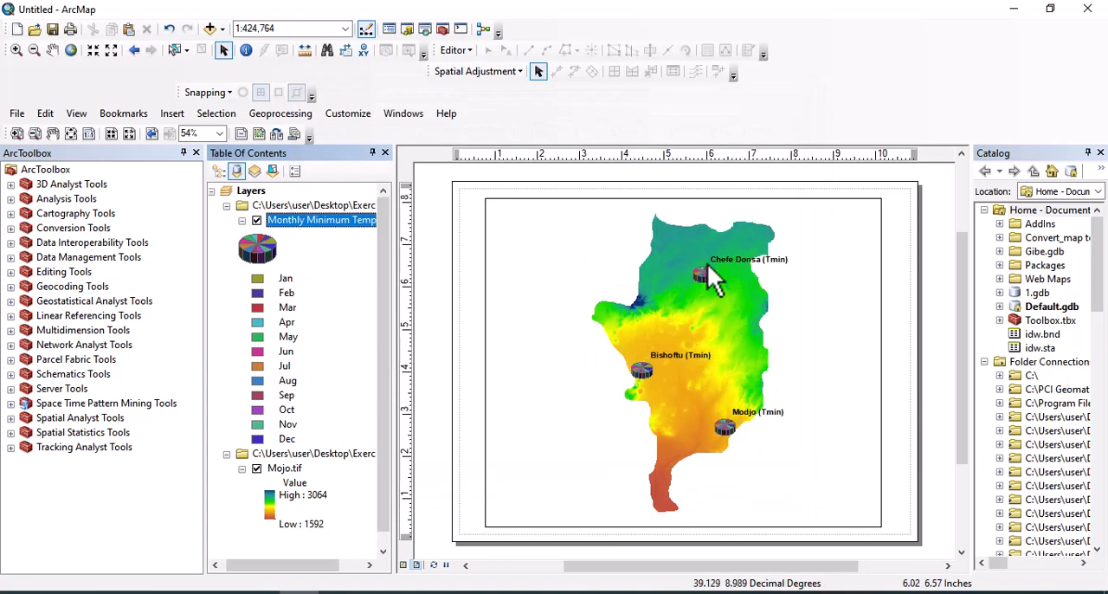
{"action": "mouse_move", "coordinate": [714, 295]}
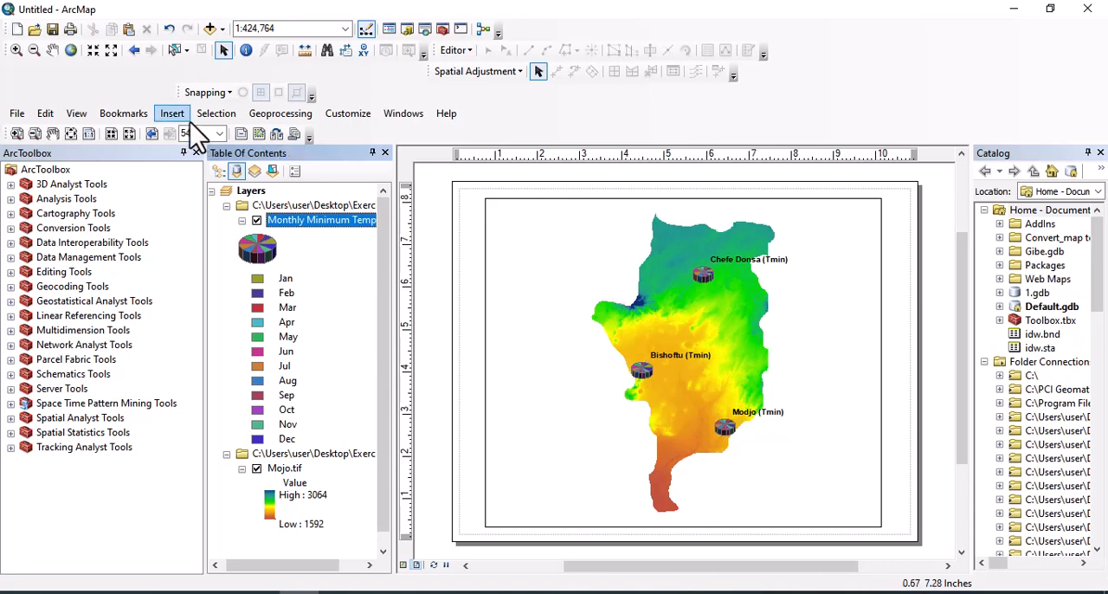
Step: Insert a legend with Monthly Minimum Temperature as its item, set to 2 columns
{"action": "left_click", "coordinate": [172, 113]}
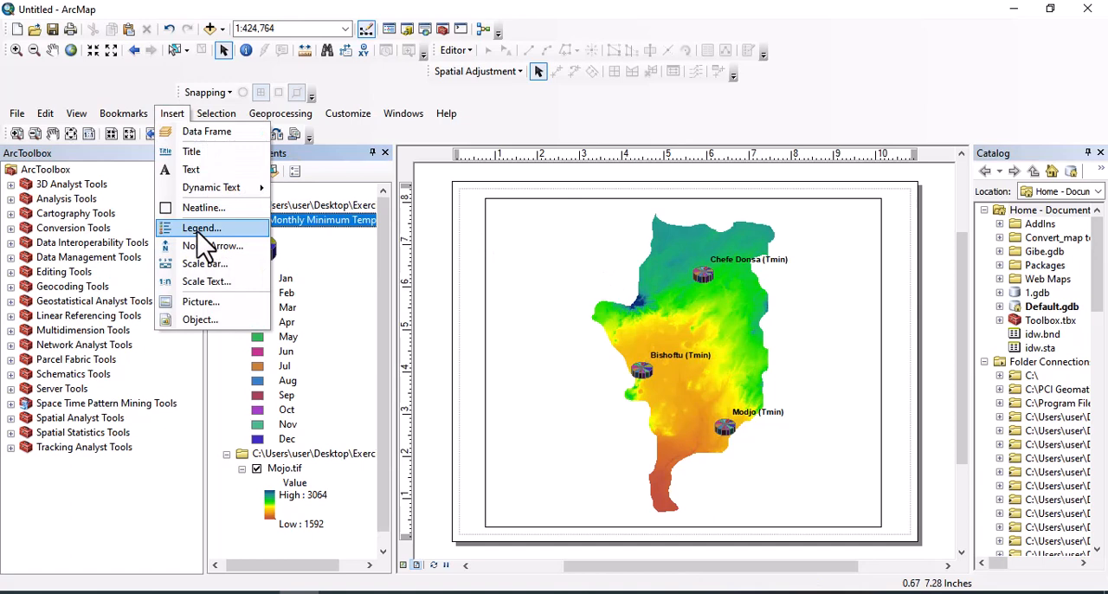
{"action": "left_click", "coordinate": [202, 227]}
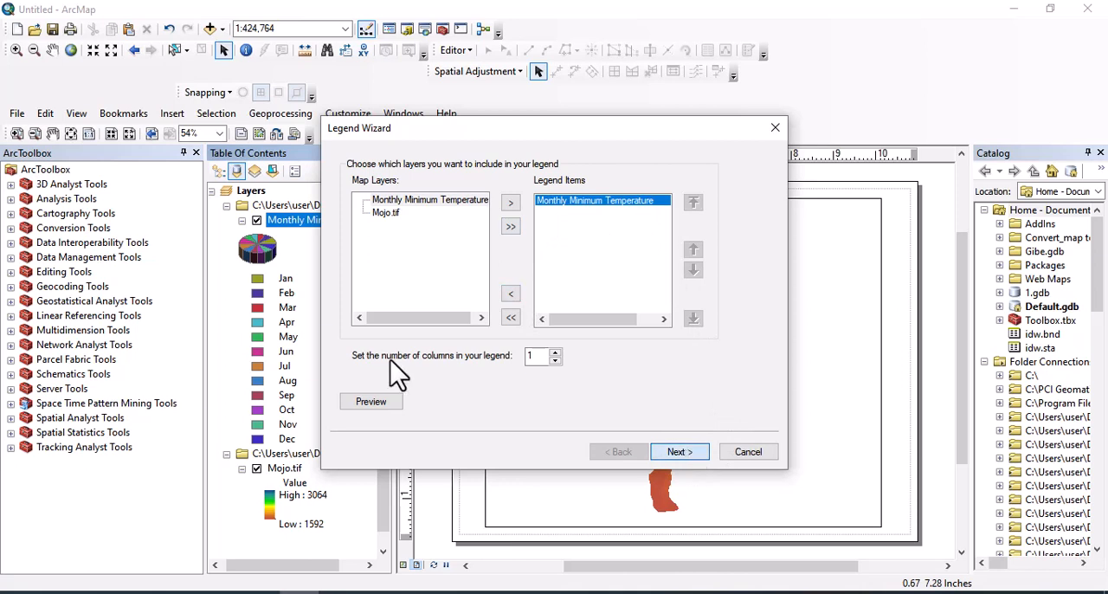
{"action": "left_click", "coordinate": [555, 352]}
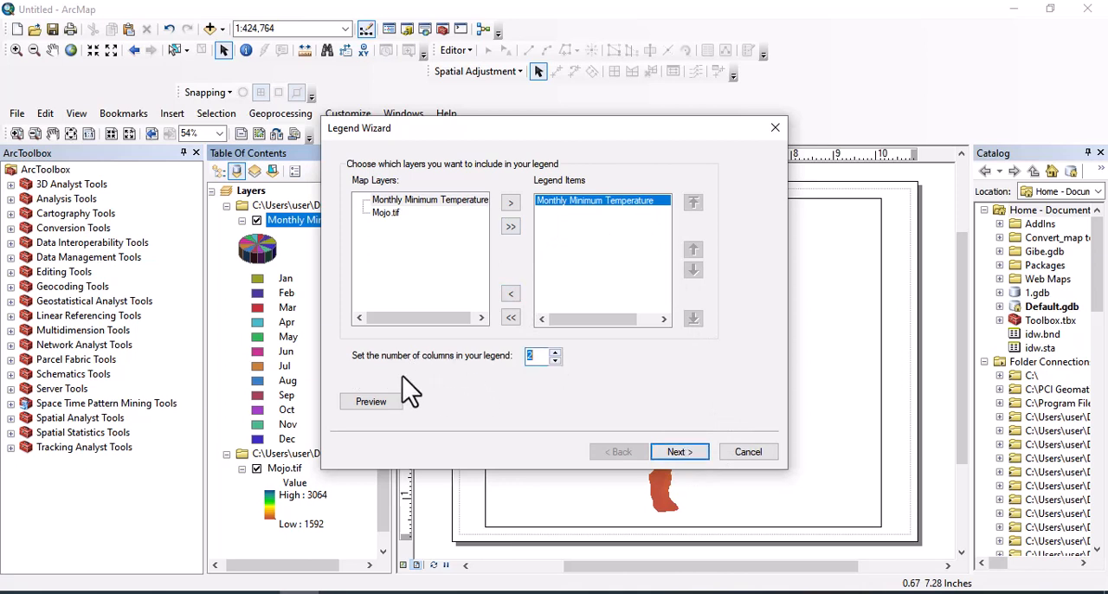
{"action": "mouse_move", "coordinate": [501, 385]}
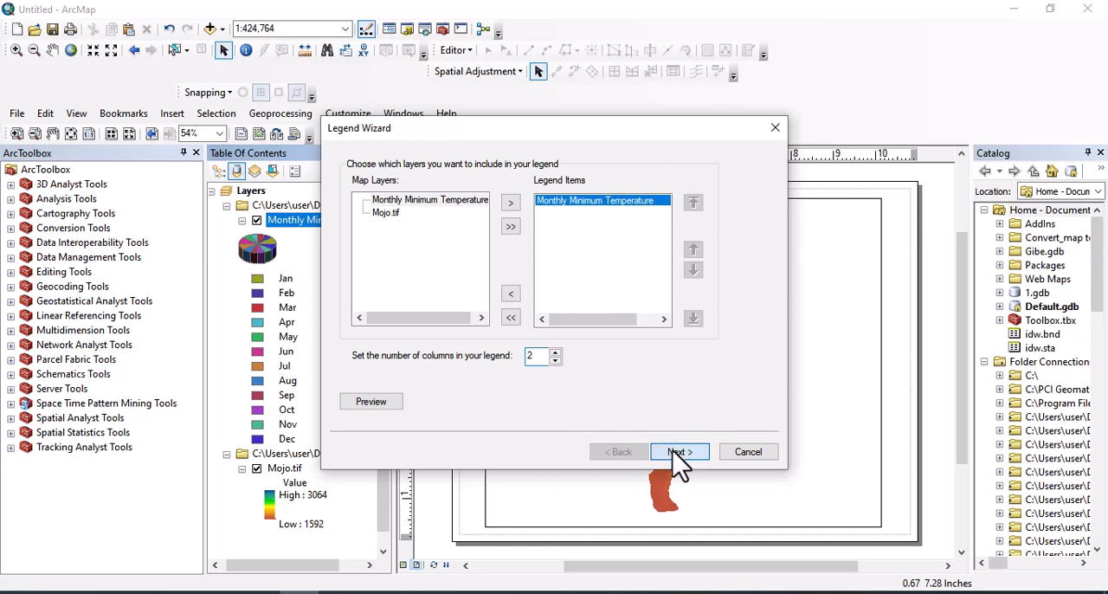
Step: Set the legend title size to 18 and keep the default frame settings
{"action": "left_click", "coordinate": [679, 451]}
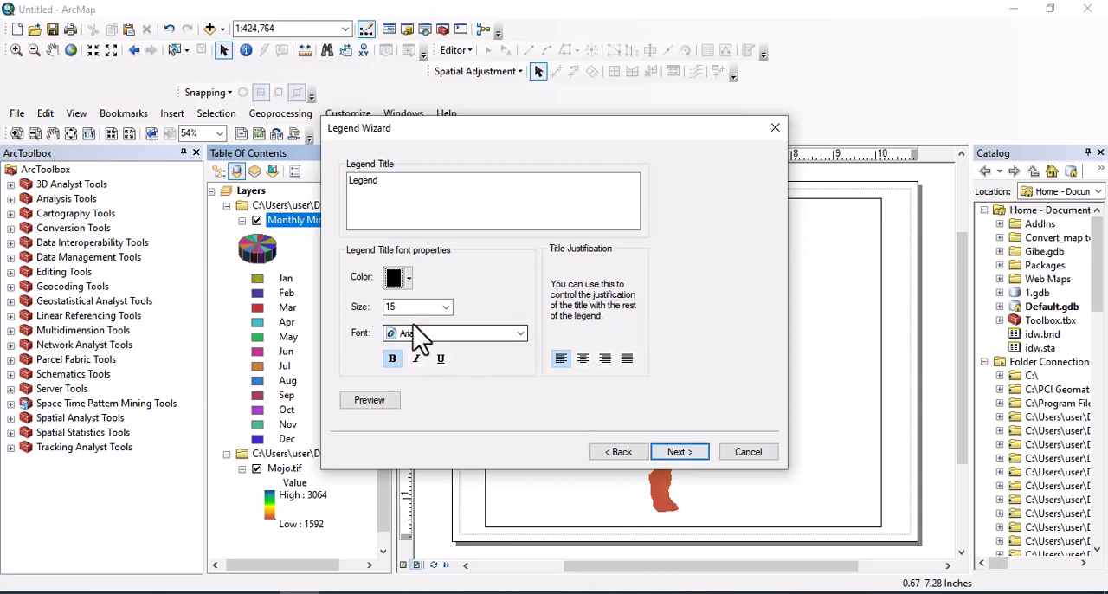
{"action": "mouse_move", "coordinate": [372, 295]}
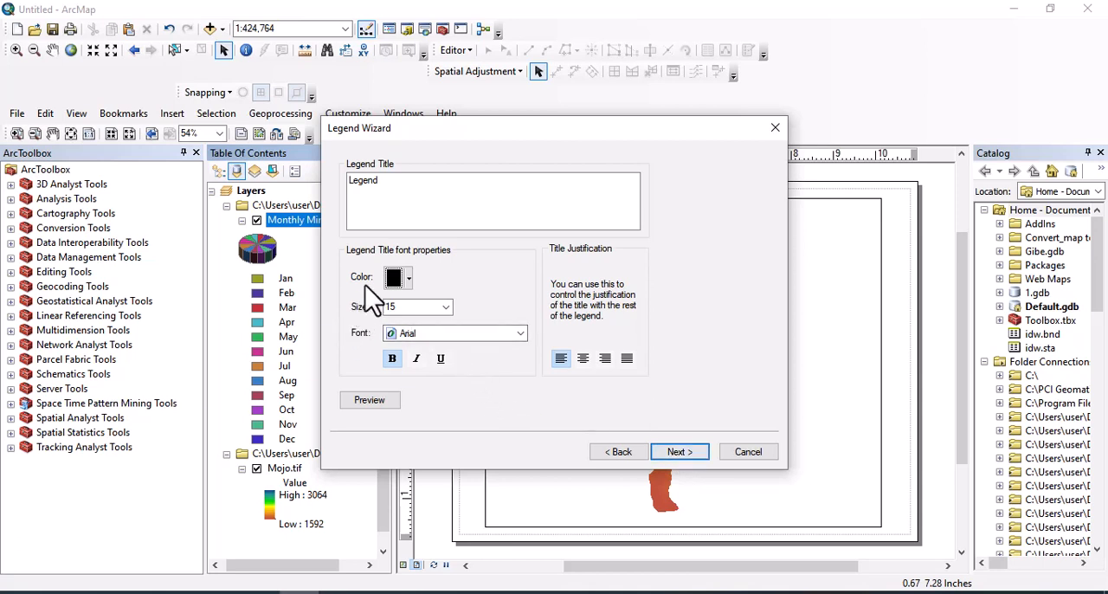
{"action": "mouse_move", "coordinate": [373, 351]}
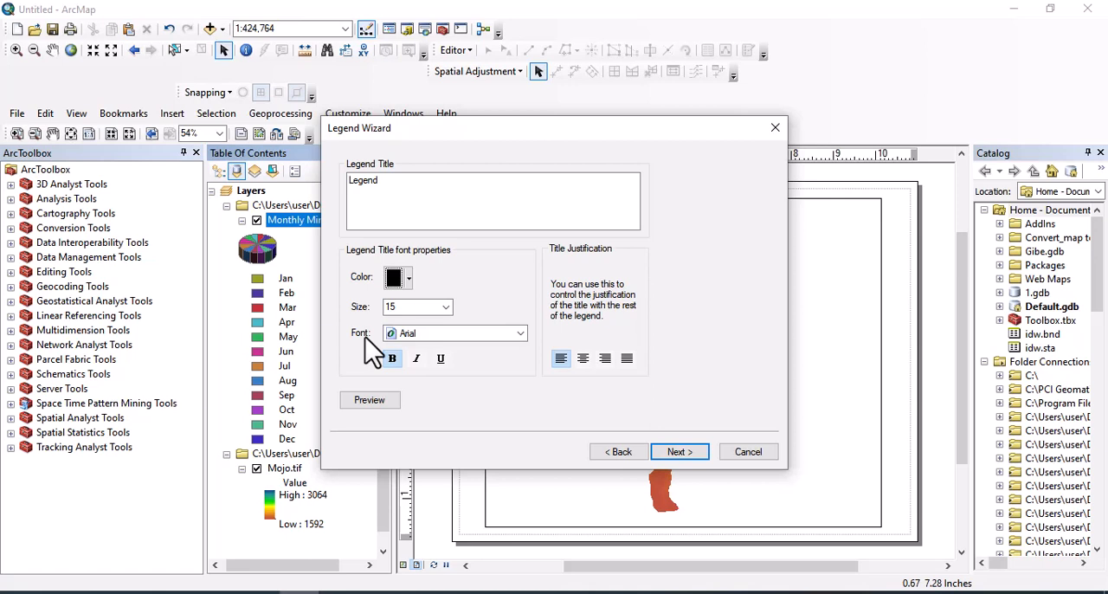
{"action": "left_click", "coordinate": [445, 307]}
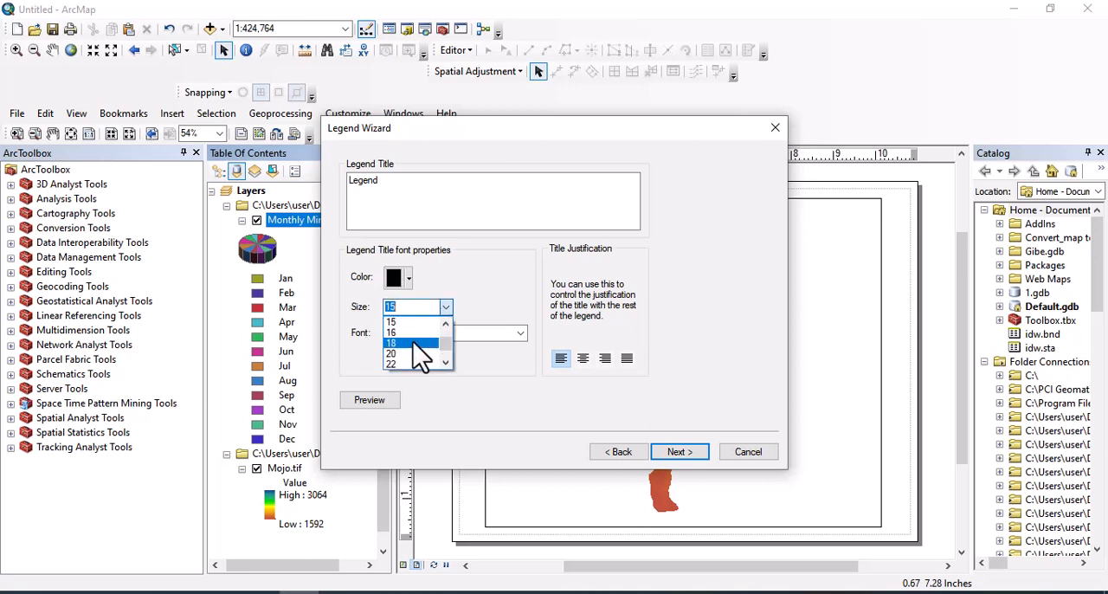
{"action": "left_click", "coordinate": [391, 333]}
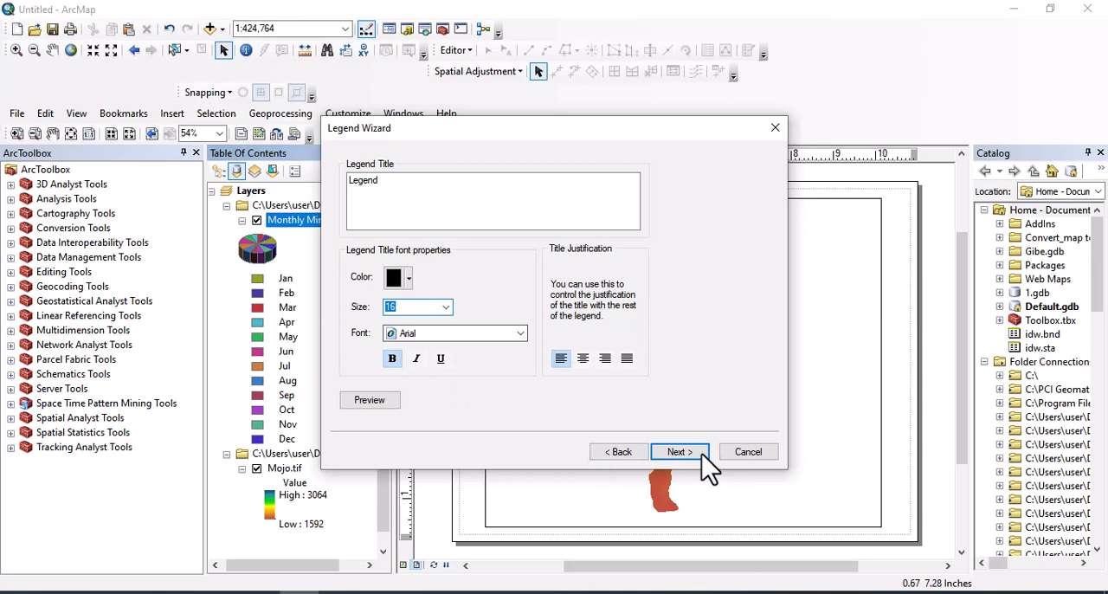
{"action": "left_click", "coordinate": [679, 451]}
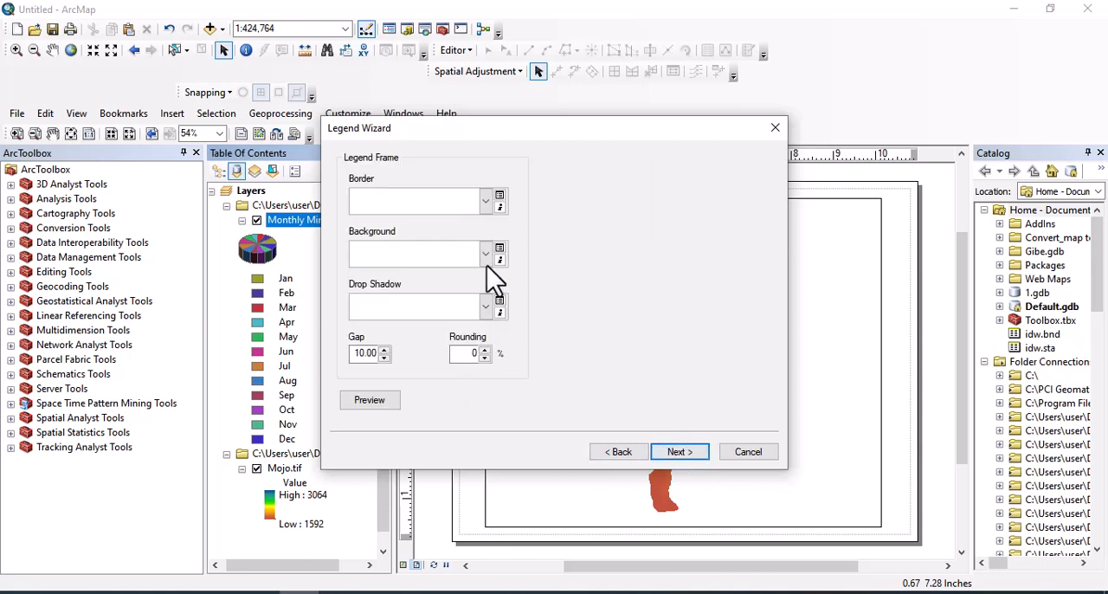
{"action": "mouse_move", "coordinate": [386, 216]}
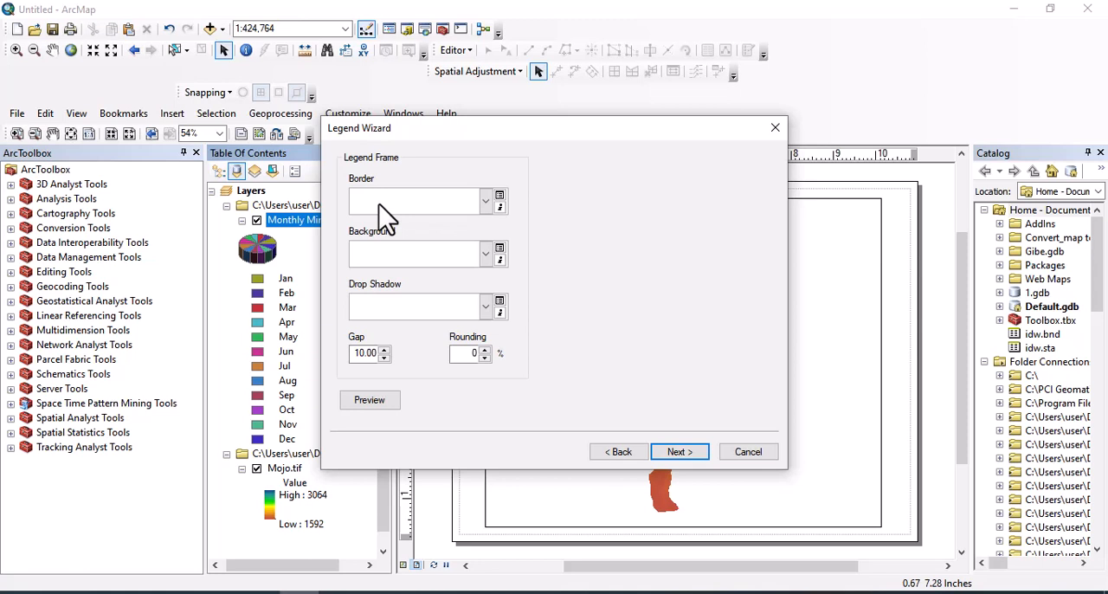
{"action": "mouse_move", "coordinate": [404, 259]}
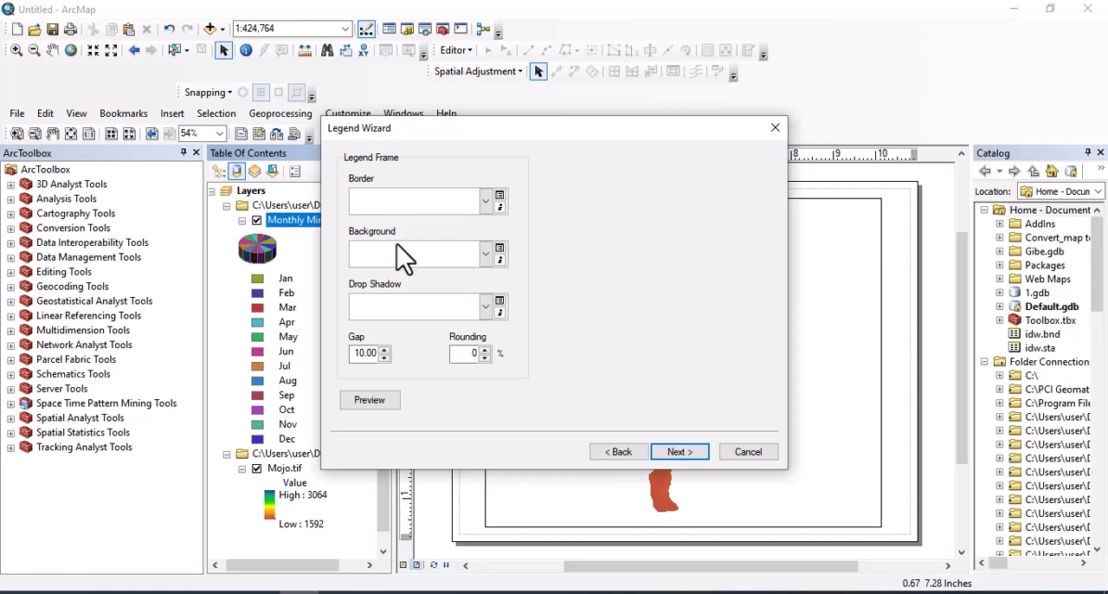
{"action": "mouse_move", "coordinate": [406, 376]}
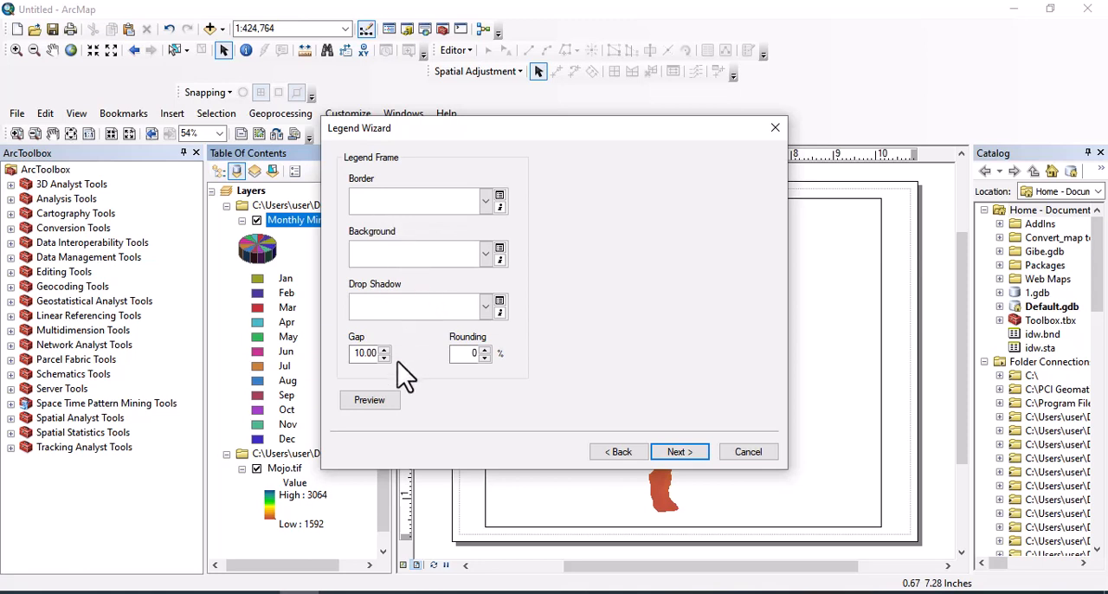
{"action": "mouse_move", "coordinate": [679, 451]}
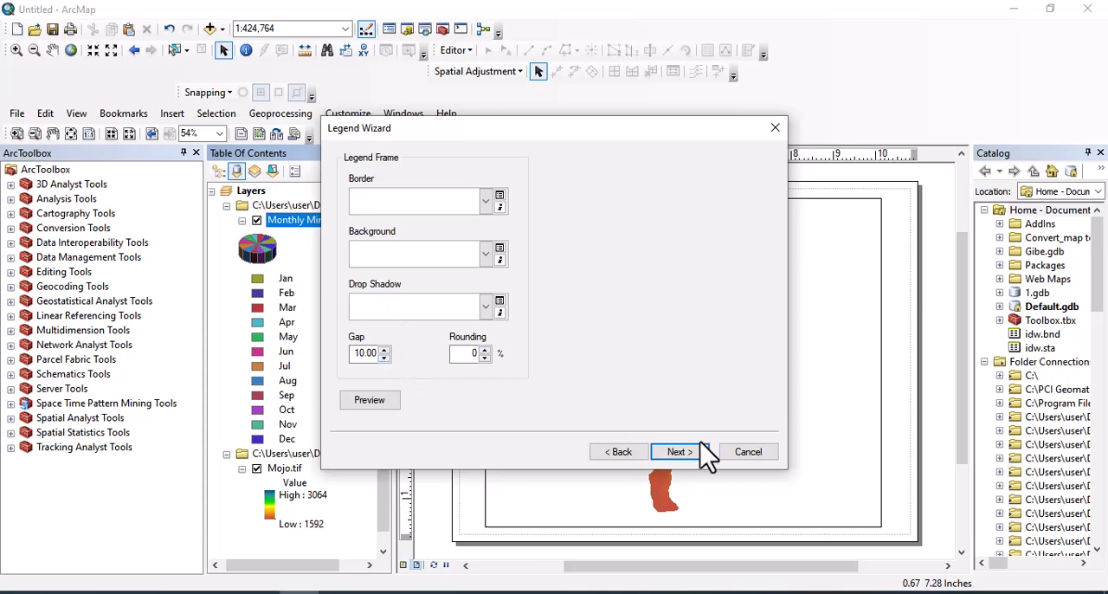
{"action": "left_click", "coordinate": [679, 451]}
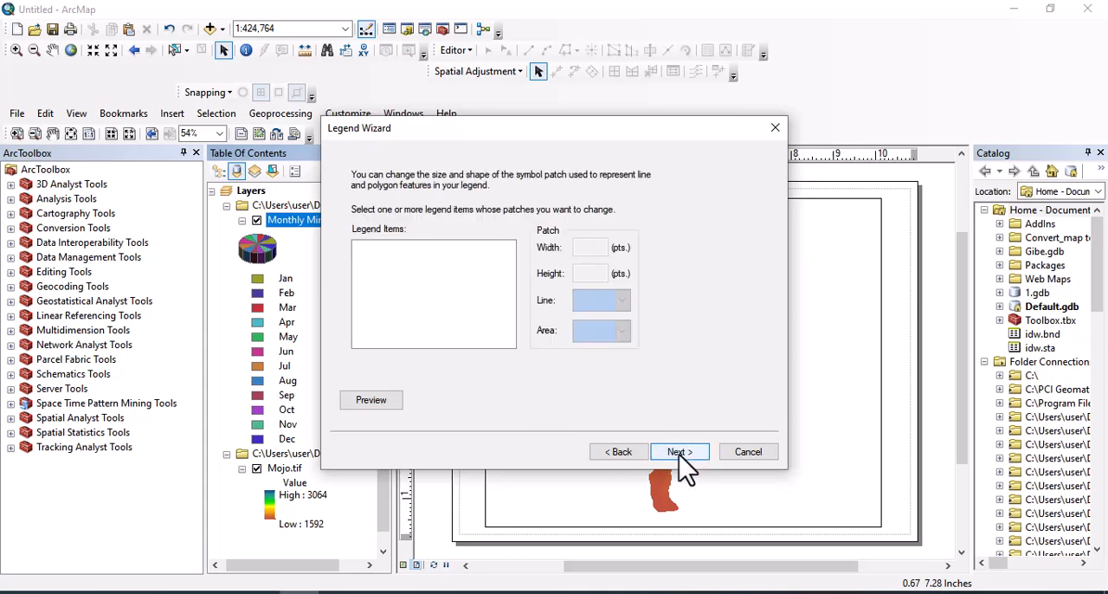
Step: Finish the legend wizard and drag the legend to the layout's lower left
{"action": "left_click", "coordinate": [679, 451]}
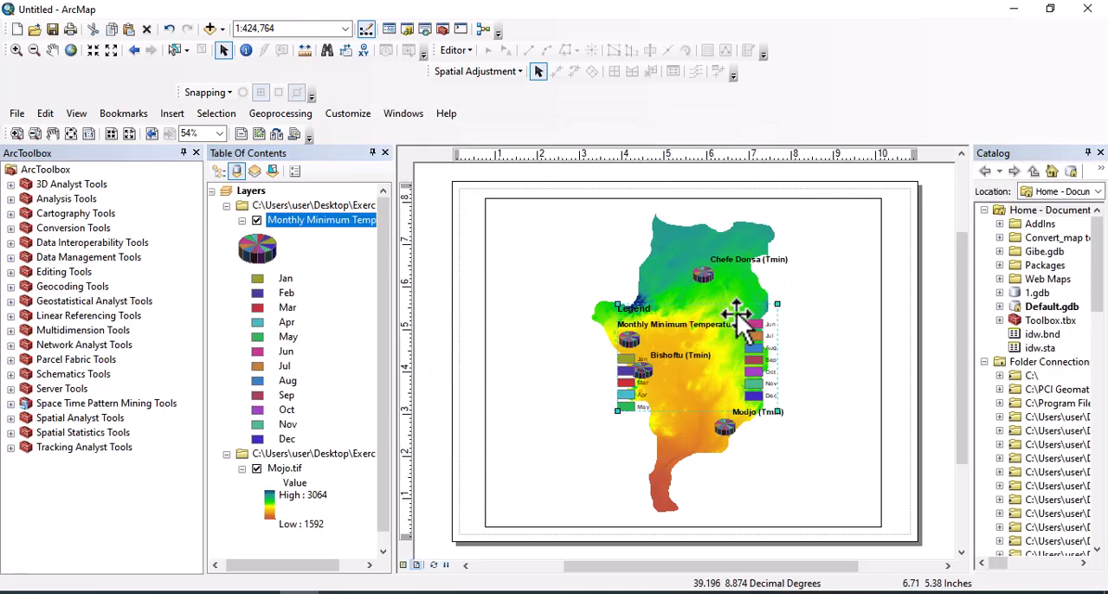
{"action": "left_click_drag", "start_coordinate": [692, 346], "coordinate": [571, 476]}
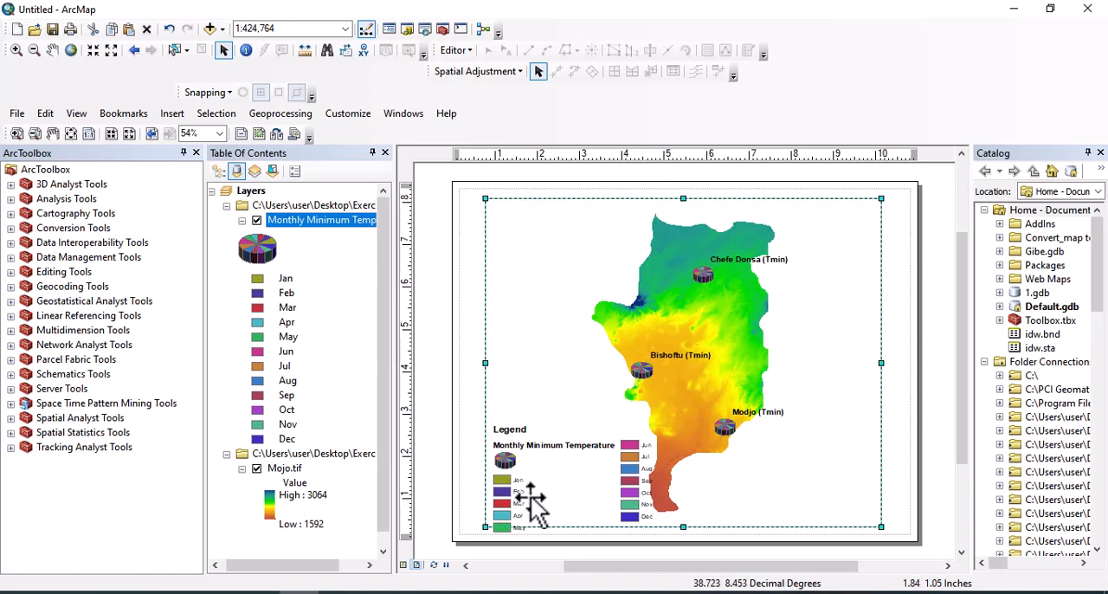
{"action": "mouse_move", "coordinate": [563, 489]}
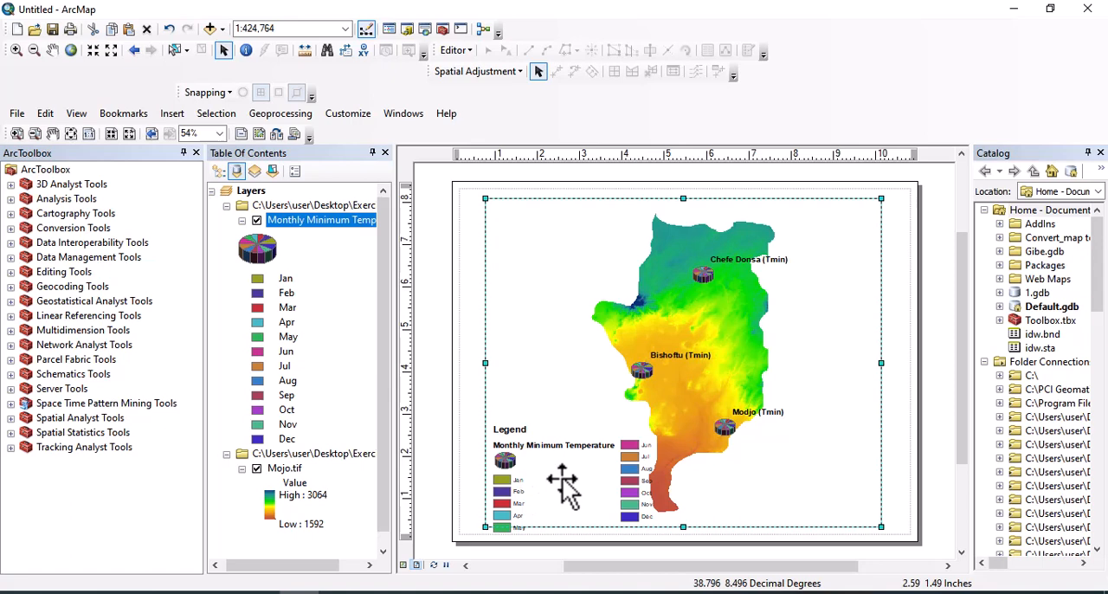
{"action": "mouse_move", "coordinate": [671, 372]}
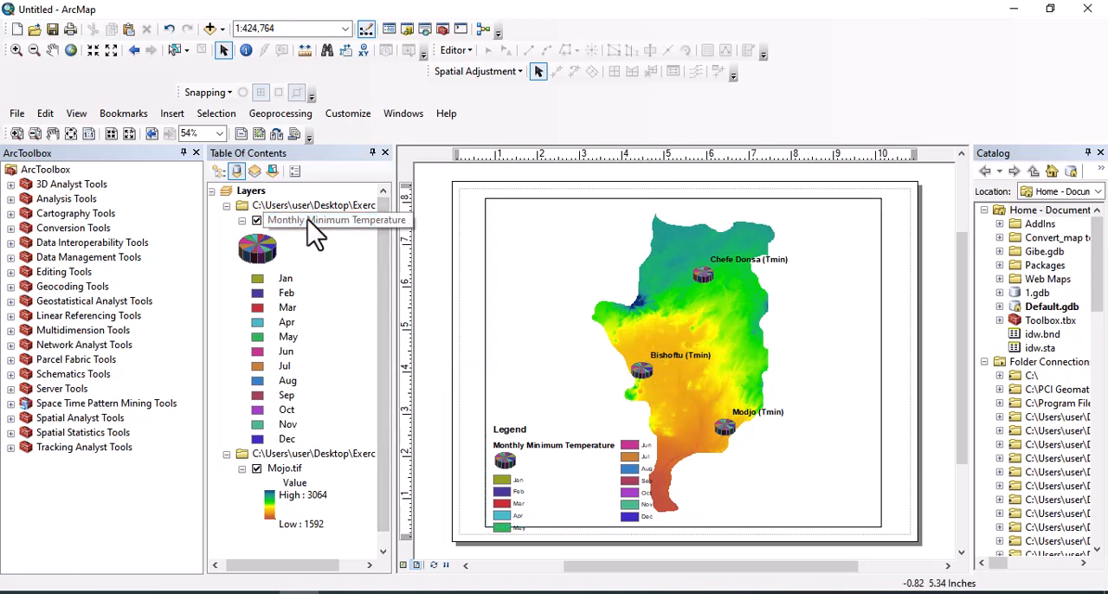
Step: Open the temperature layer's Properties to switch its charts to Bar/Column
{"action": "right_click", "coordinate": [336, 219]}
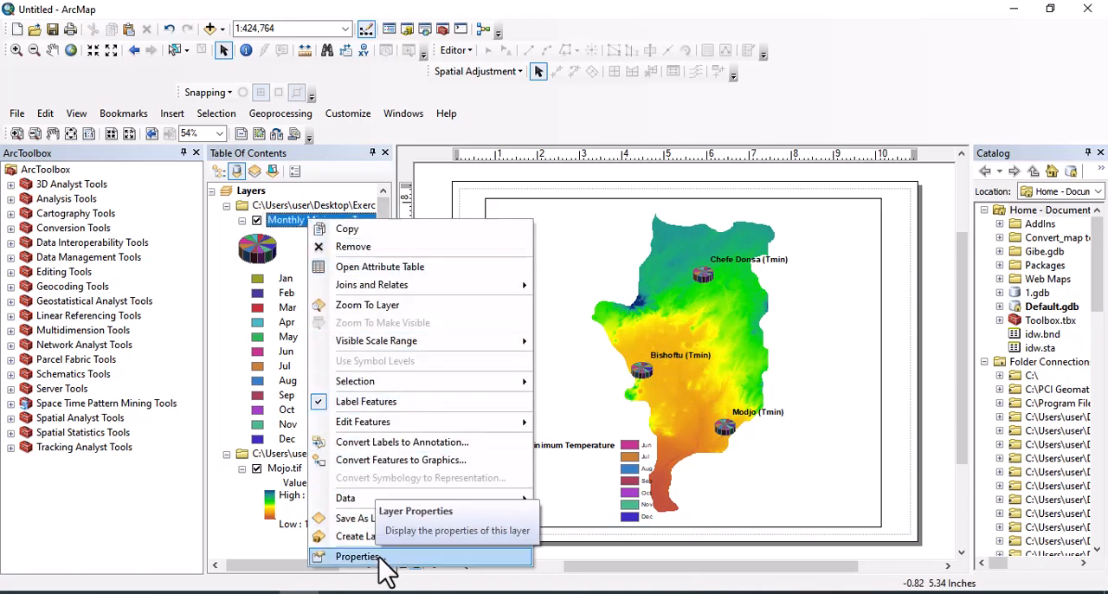
{"action": "left_click", "coordinate": [356, 556]}
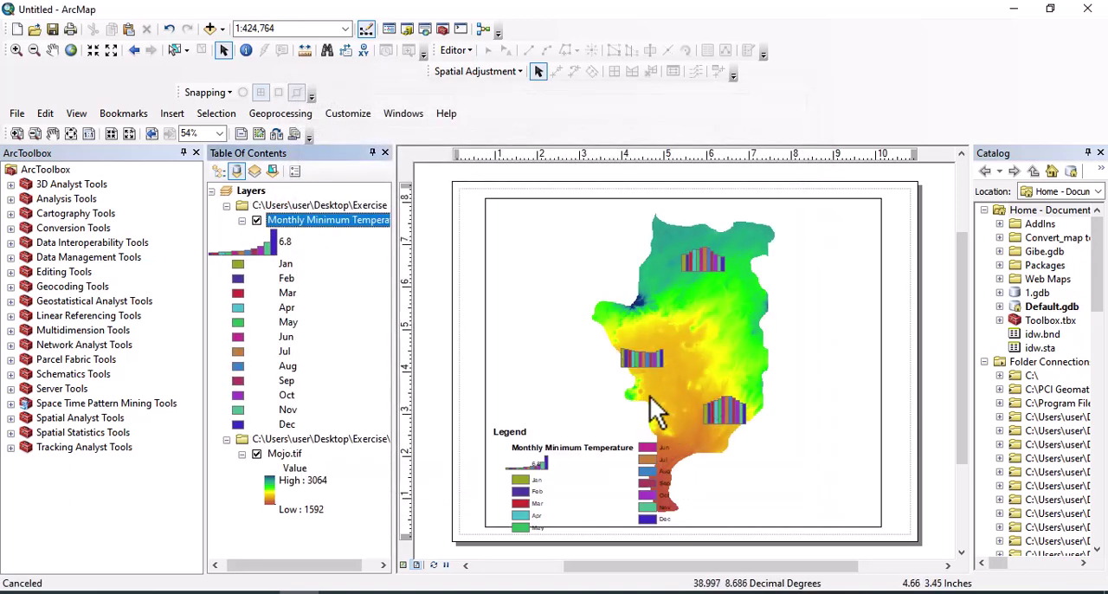
{"action": "mouse_move", "coordinate": [710, 290]}
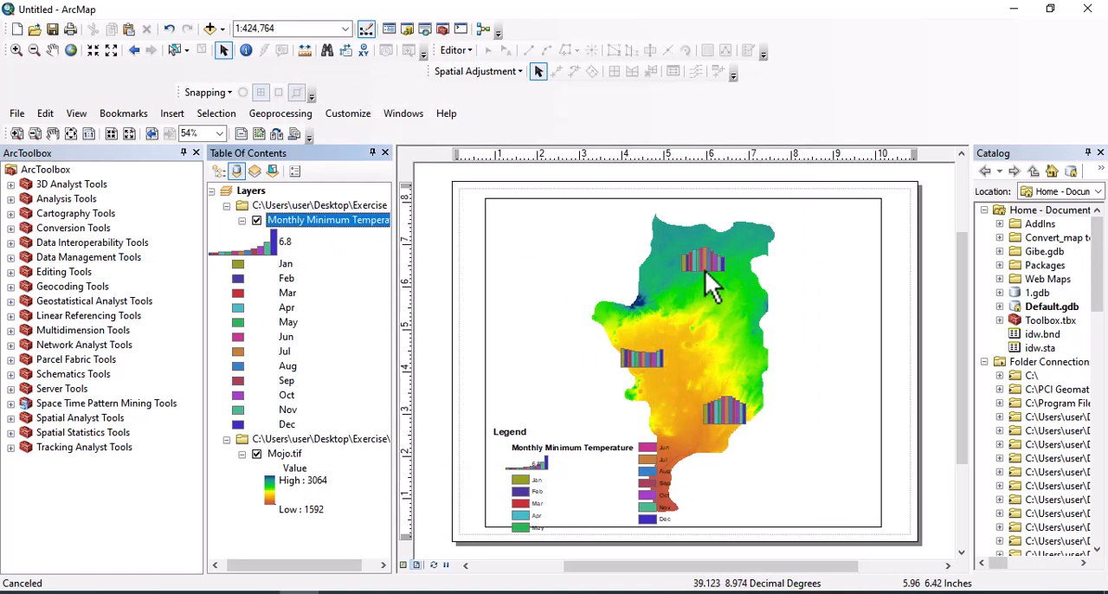
{"action": "mouse_move", "coordinate": [684, 363]}
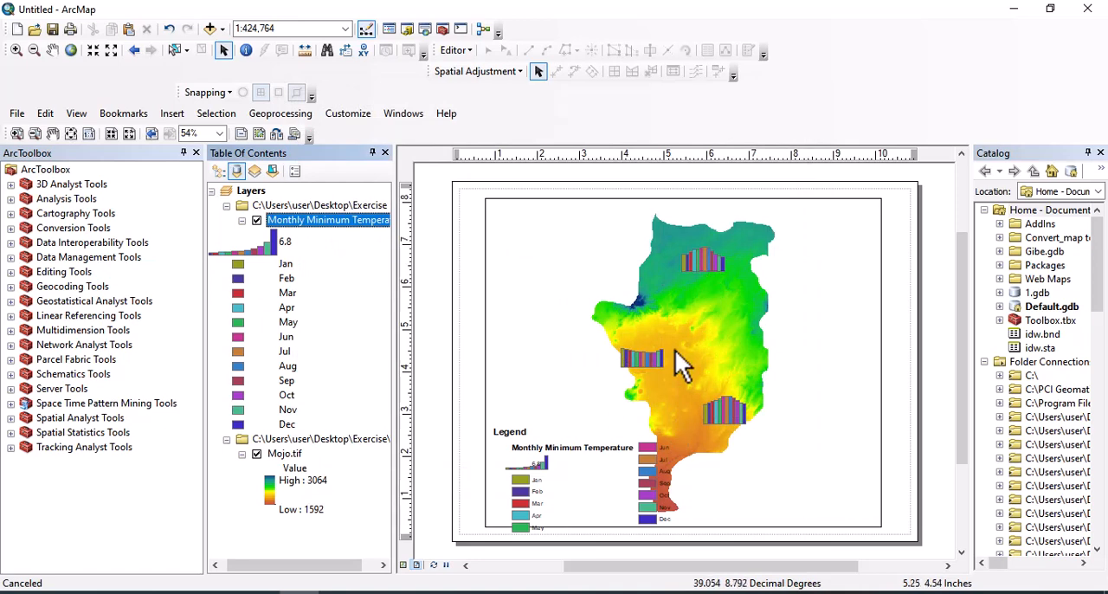
{"action": "mouse_move", "coordinate": [381, 251]}
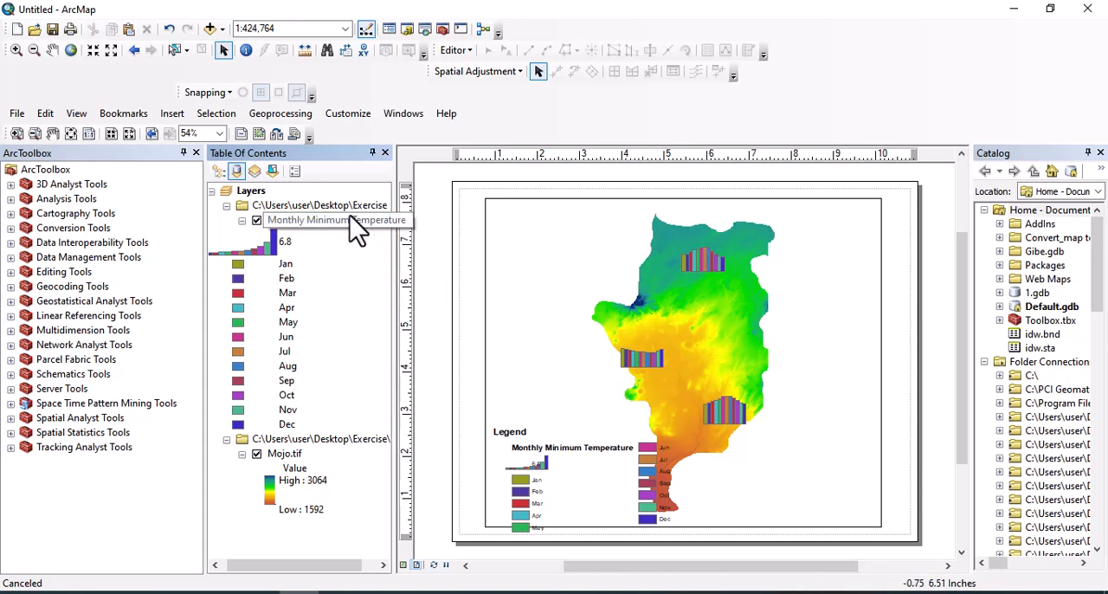
Step: Reopen the layer properties and switch the station charts to Stacked bars
{"action": "left_click", "coordinate": [328, 219]}
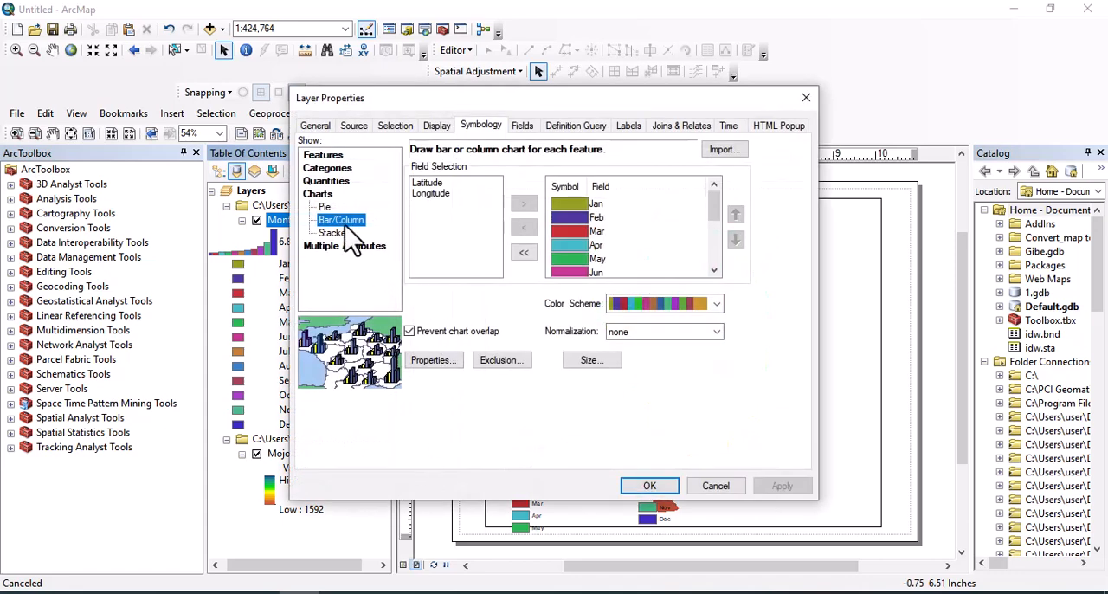
{"action": "left_click", "coordinate": [333, 233]}
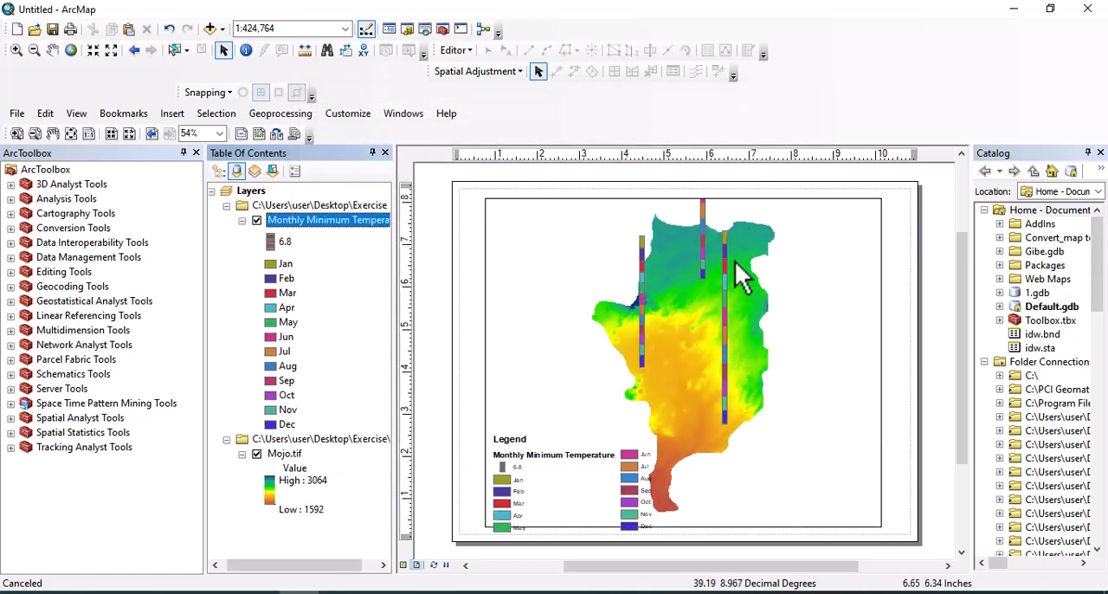
{"action": "mouse_move", "coordinate": [710, 389]}
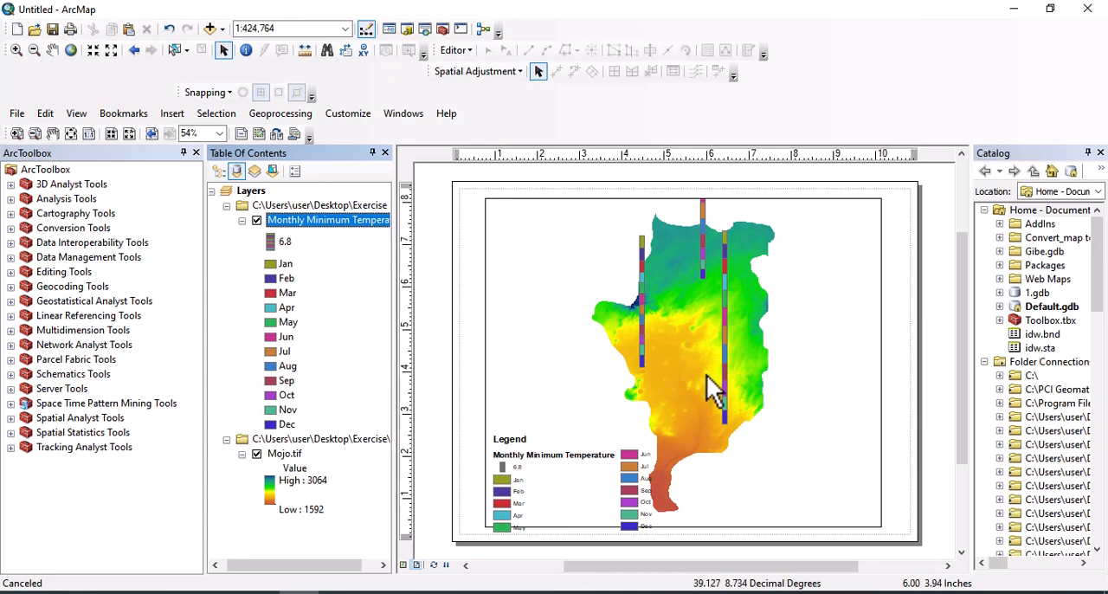
{"action": "mouse_move", "coordinate": [337, 243]}
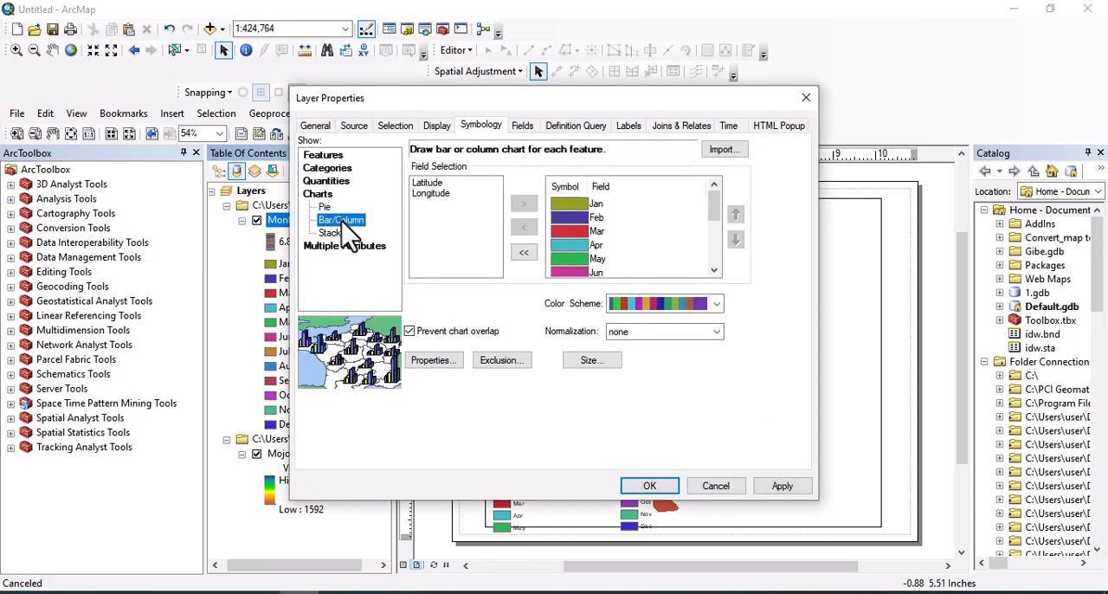
{"action": "mouse_move", "coordinate": [352, 251]}
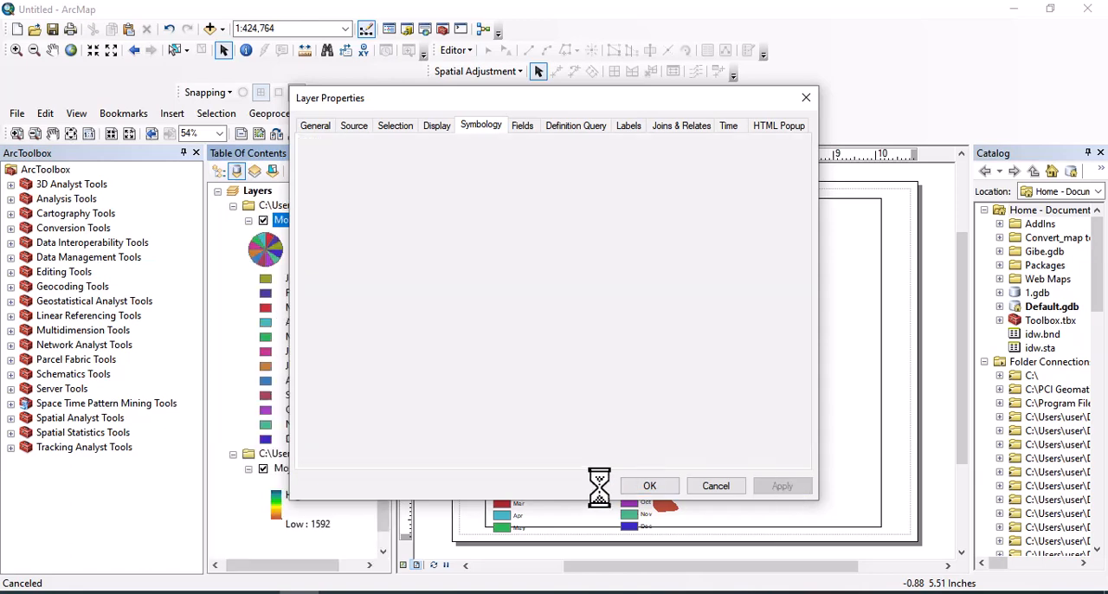
Step: Confirm the pie chart symbology in Layer Properties with OK
{"action": "left_click", "coordinate": [650, 485]}
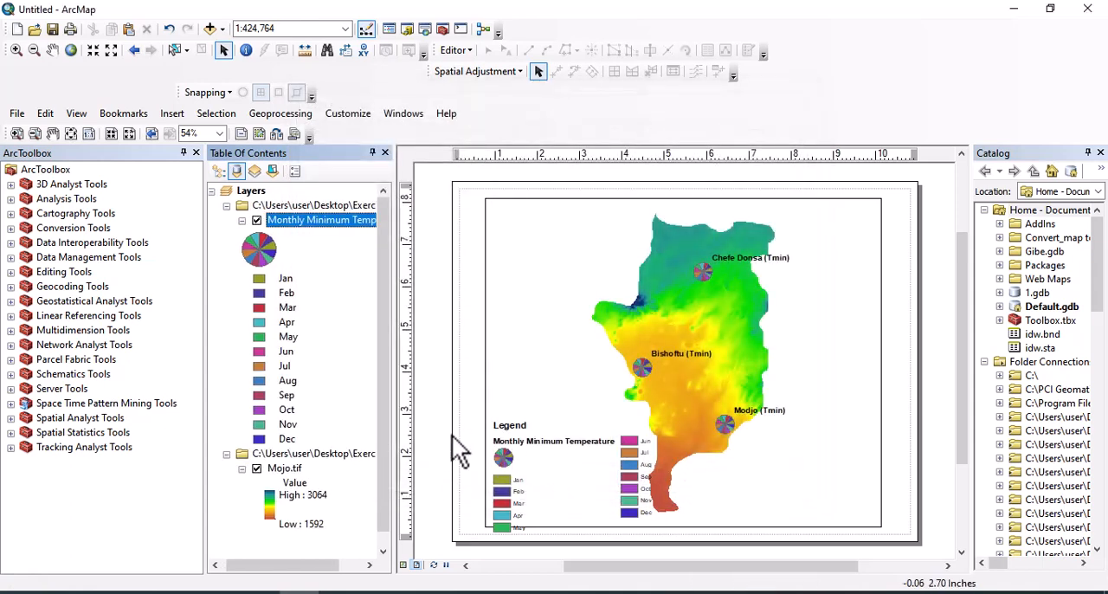
{"action": "mouse_move", "coordinate": [645, 312]}
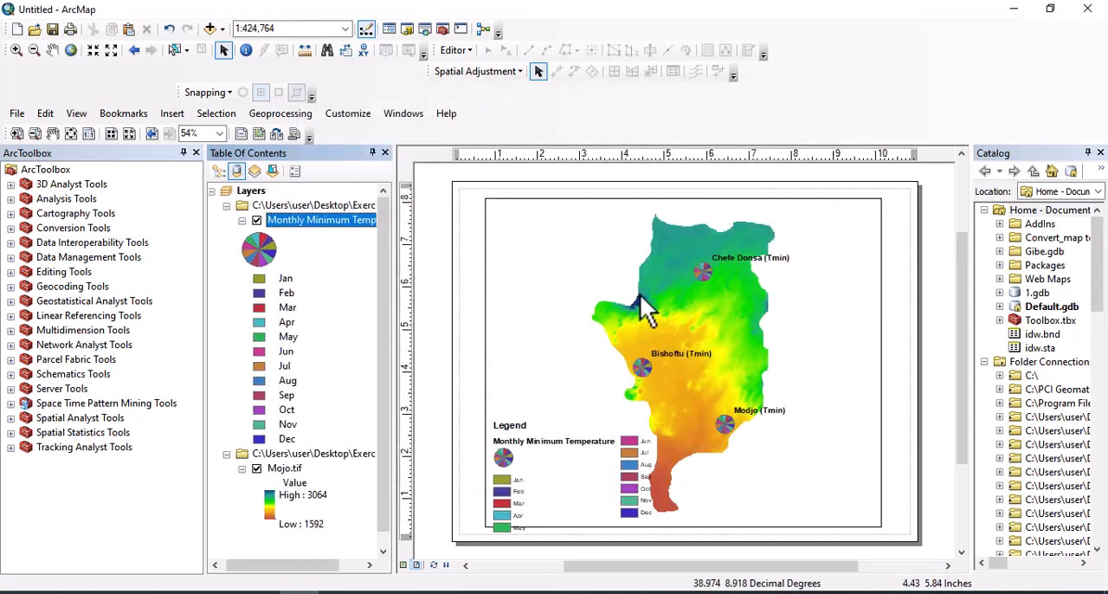